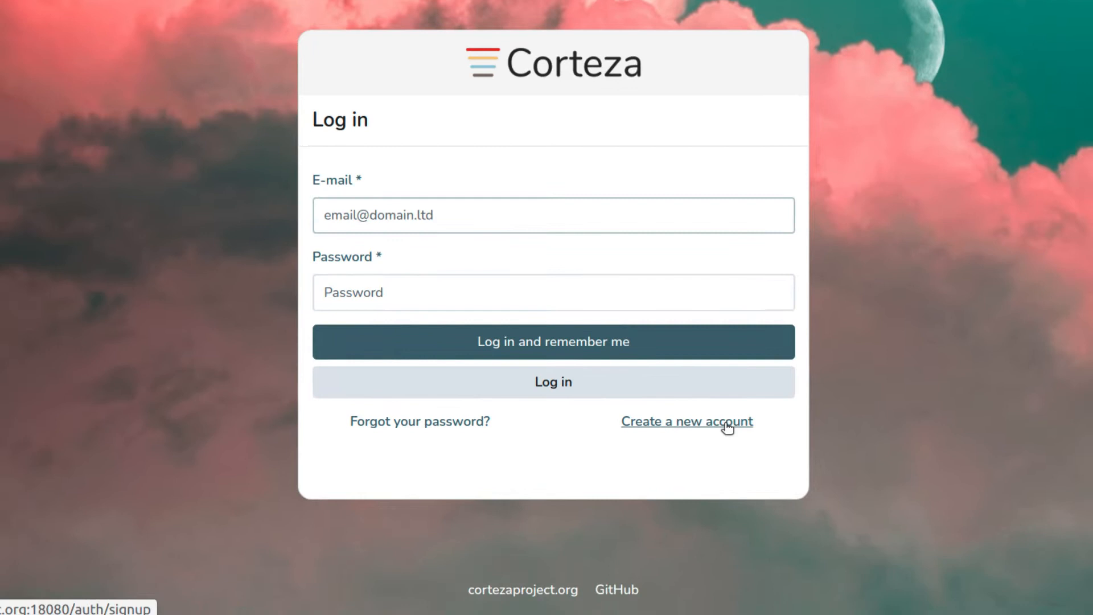
- Visit the sign-up form and return to the log-in form
click(686, 422)
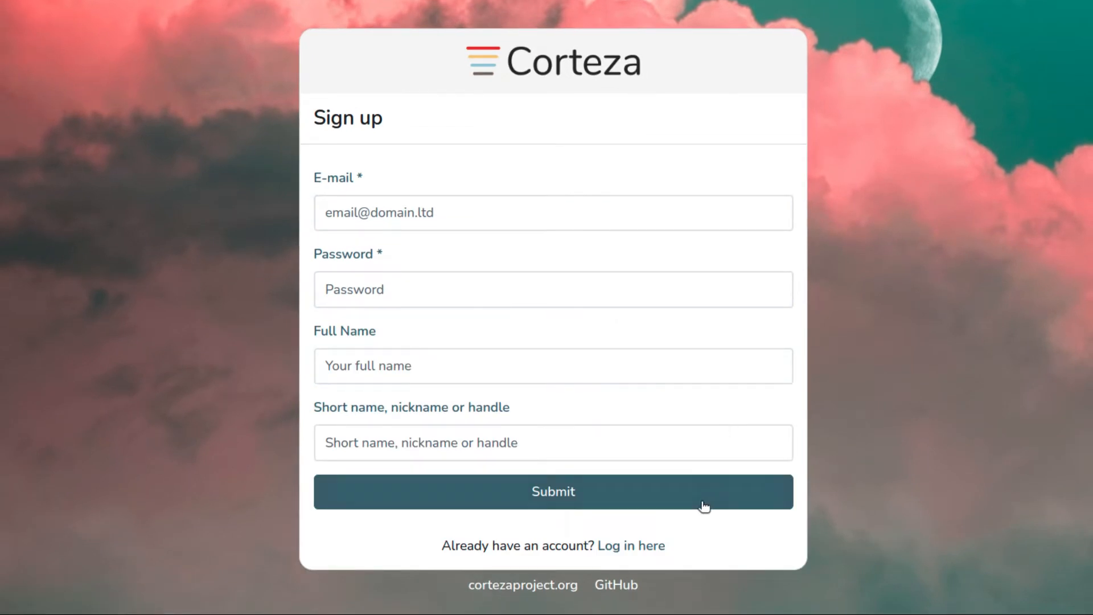
click(630, 546)
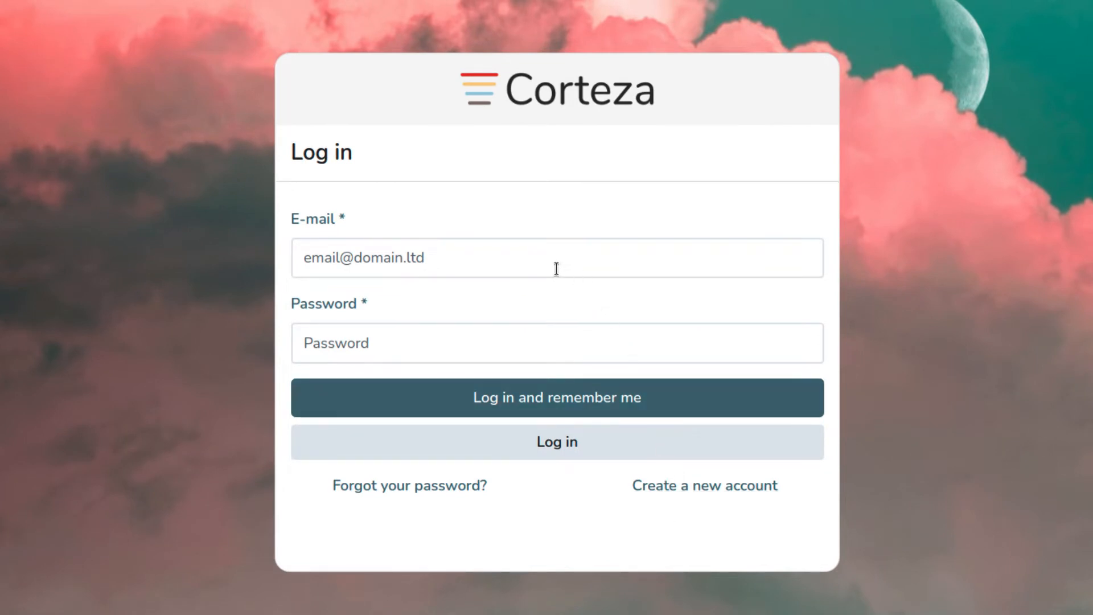
click(557, 258)
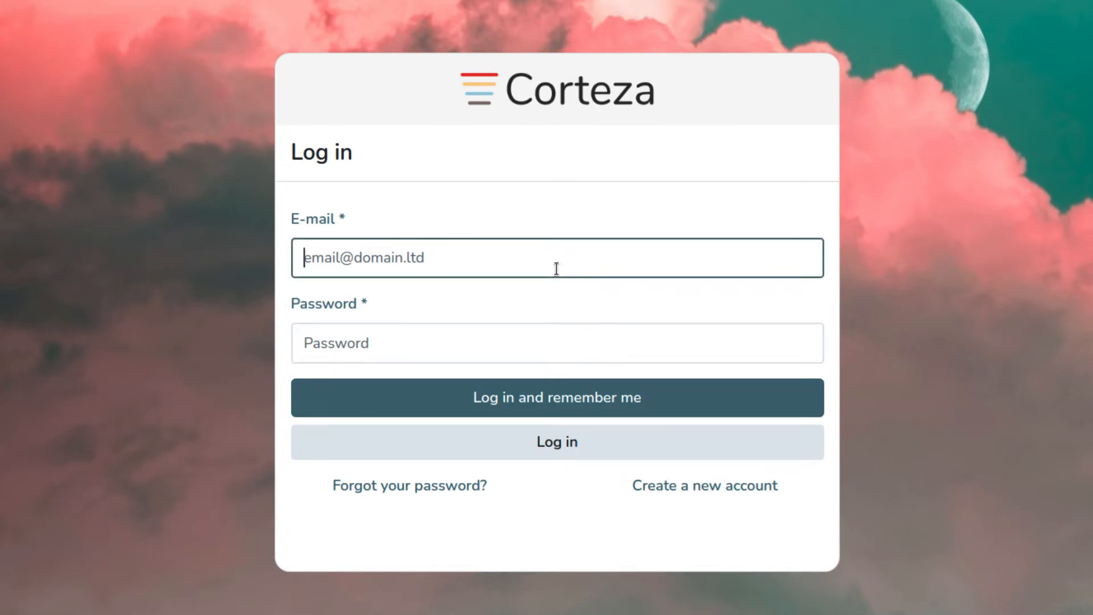
text(johndoe)
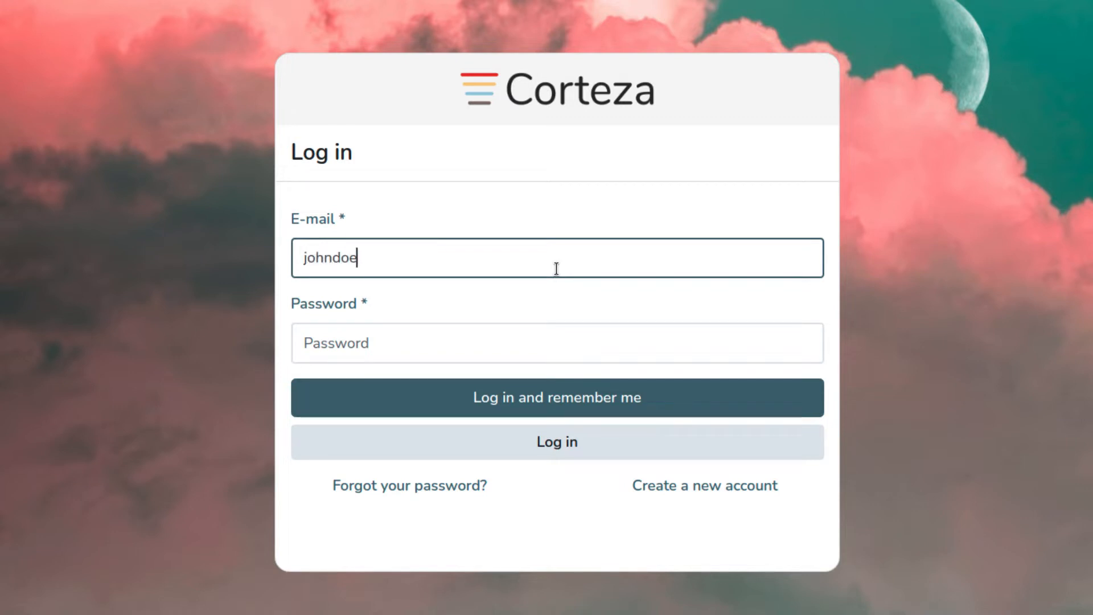
text(@examp)
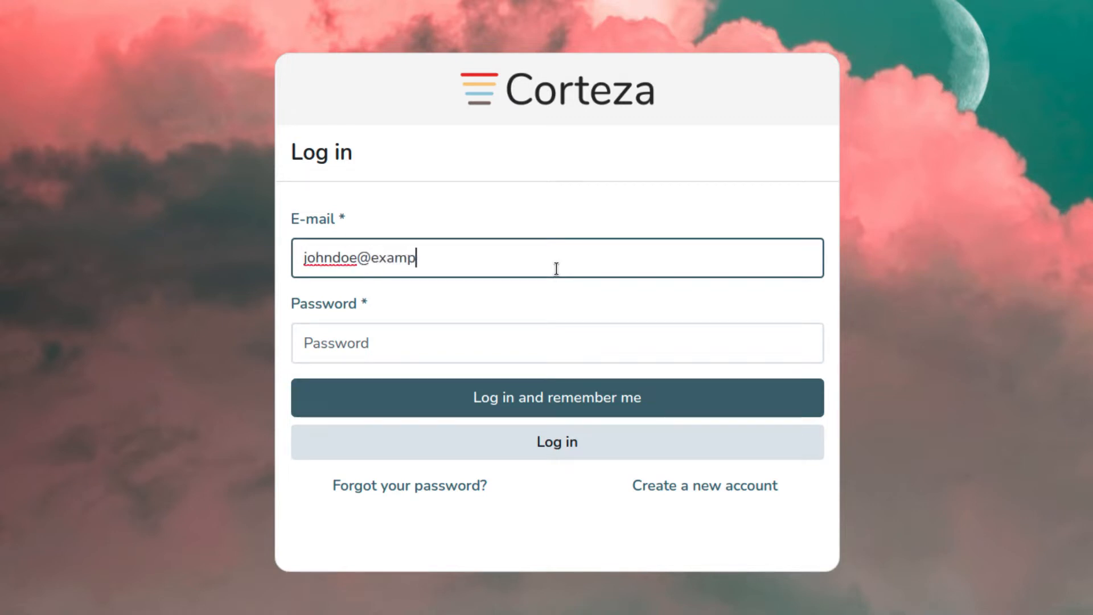
text(le.org)
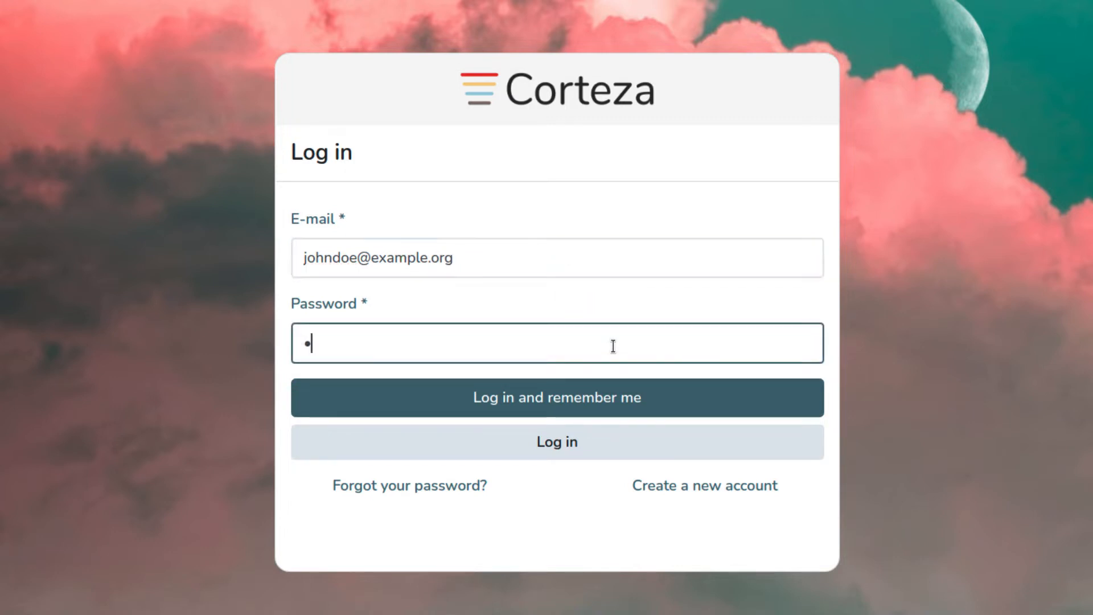
text(password)
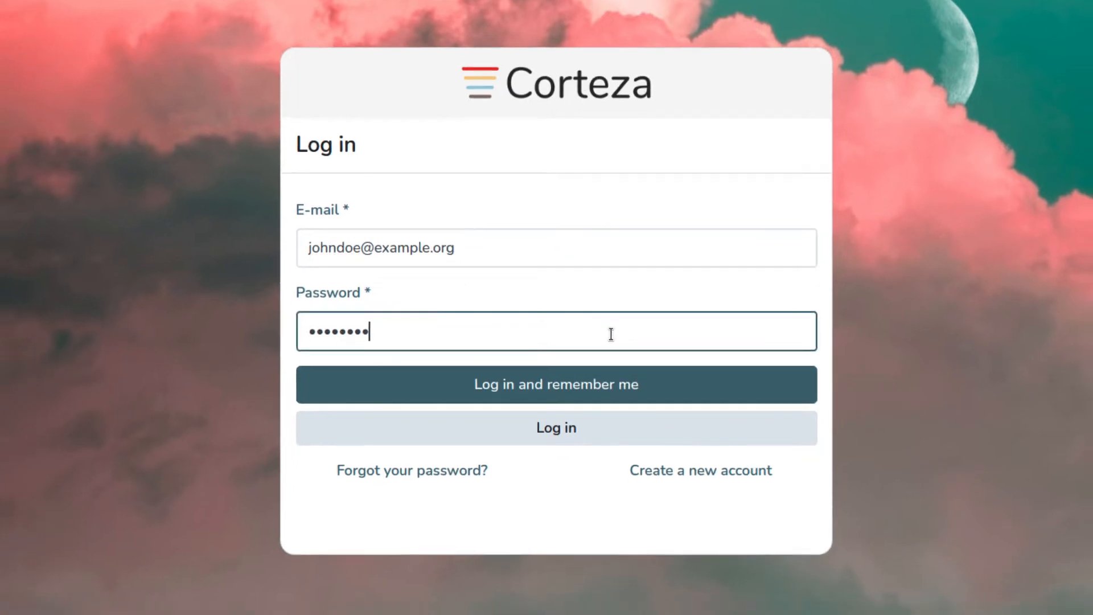
click(556, 383)
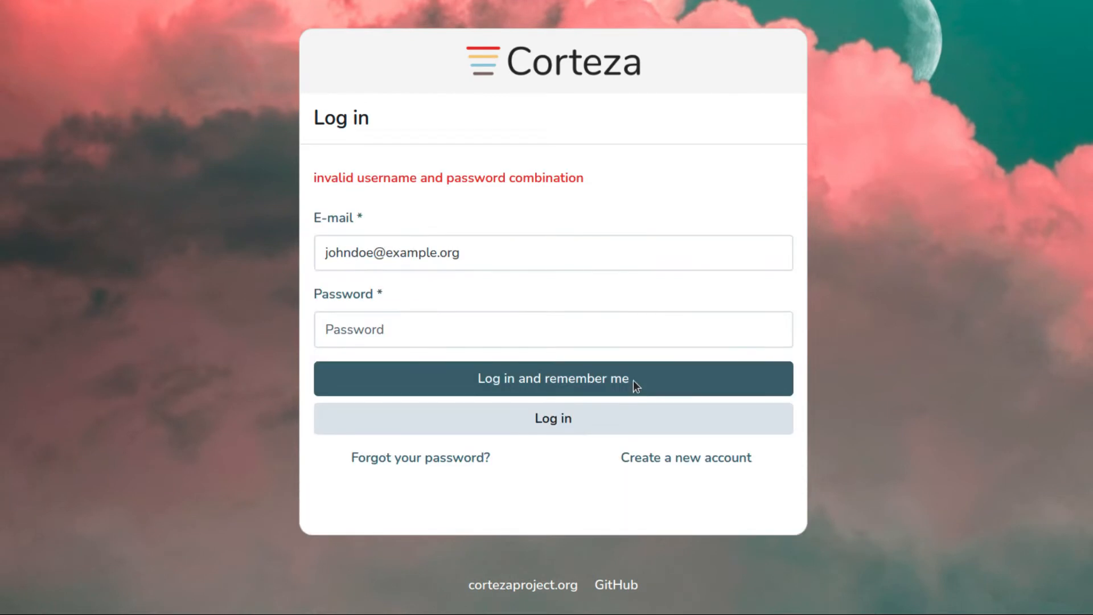
mouse_move(640, 390)
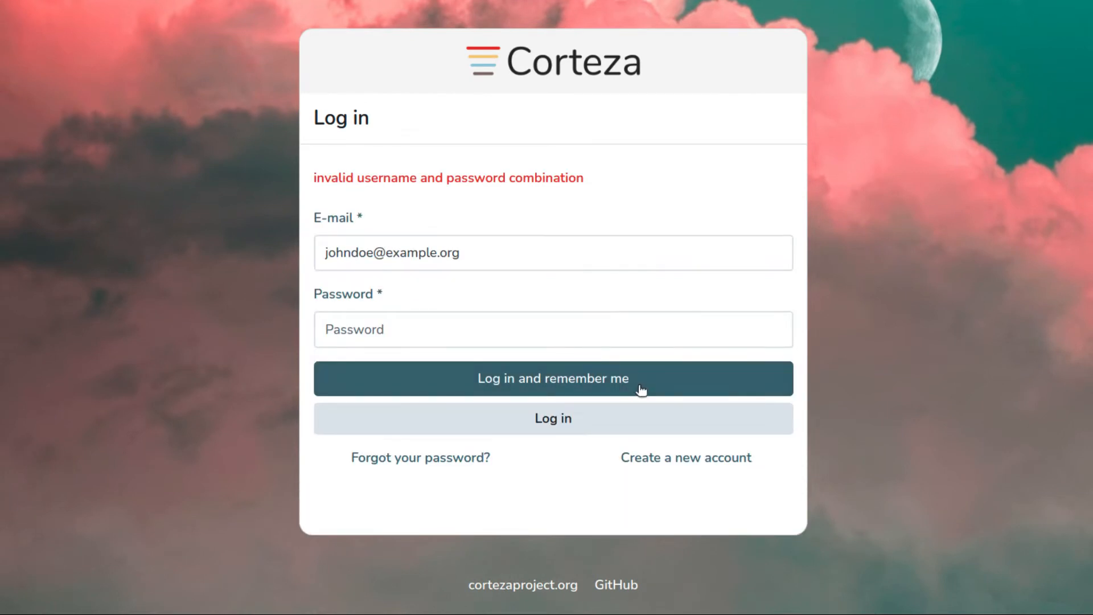
mouse_move(420, 458)
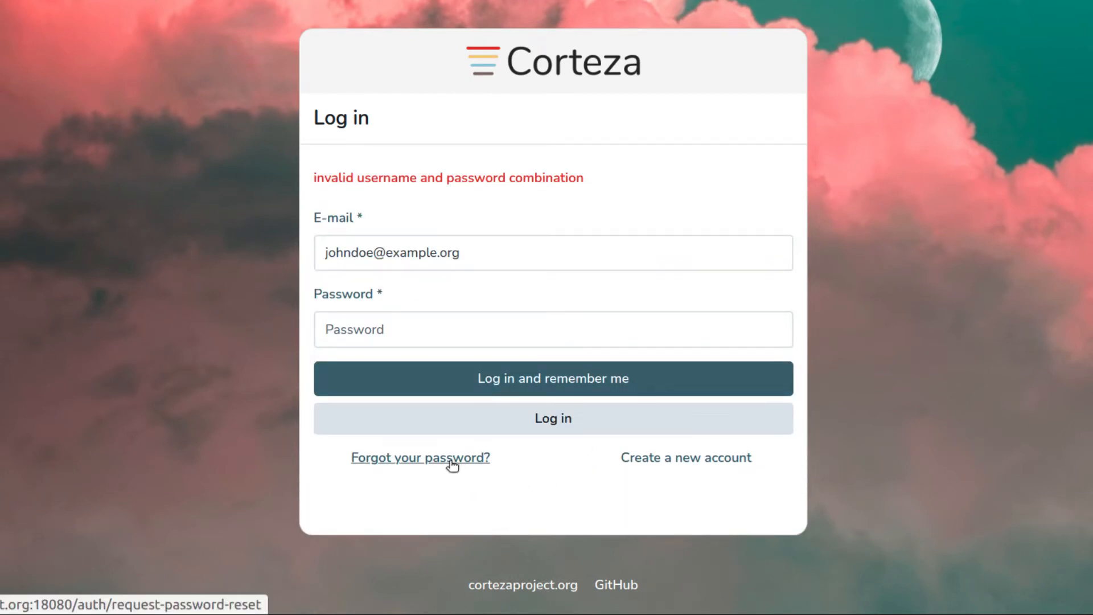
click(420, 458)
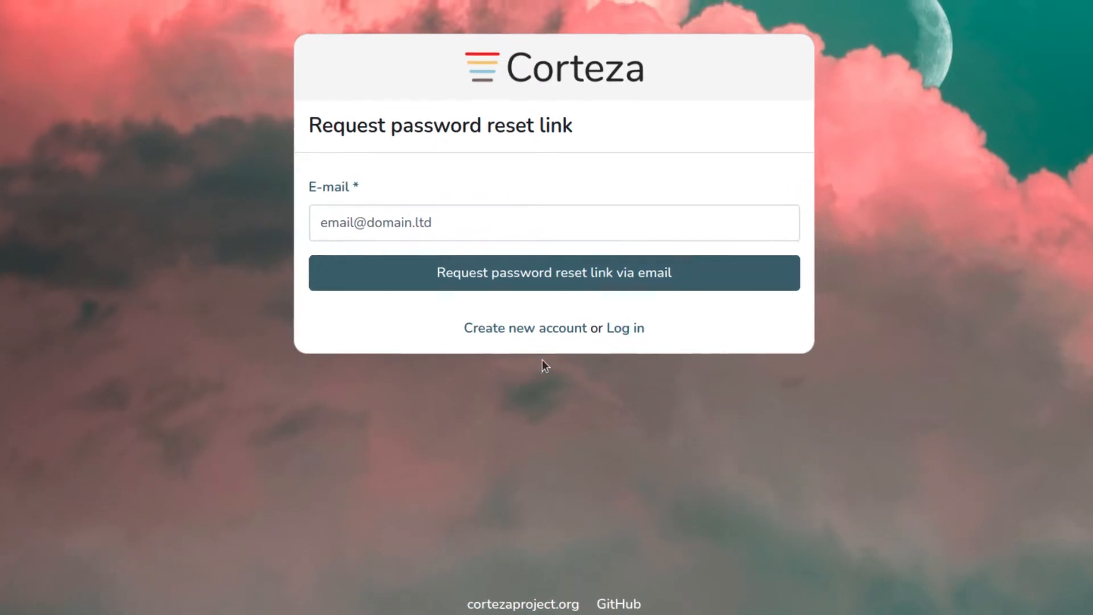
text(joh)
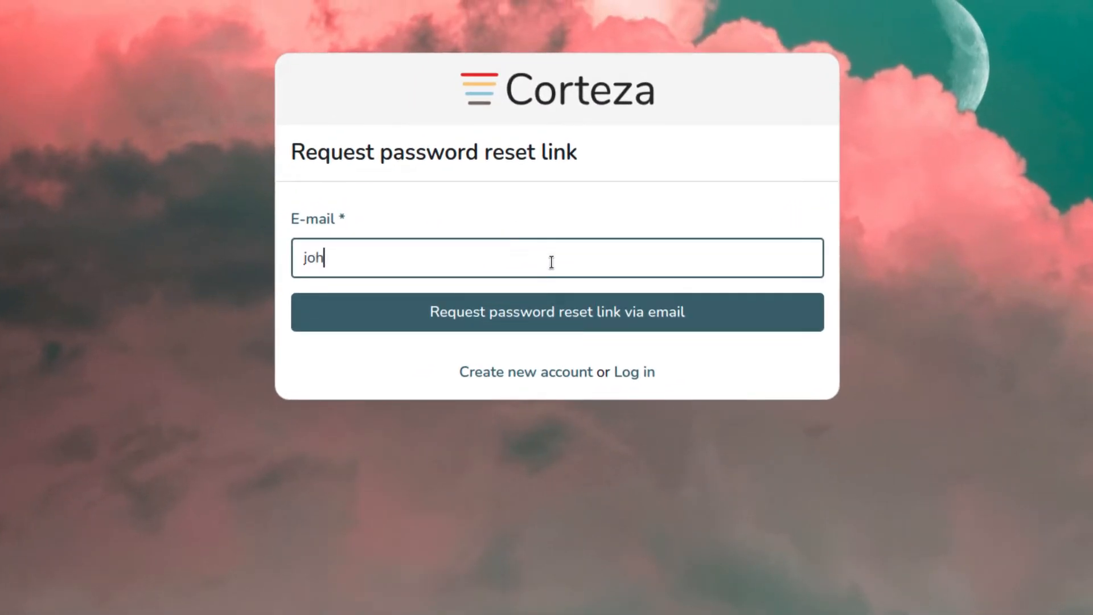
text(ndoe@example.c)
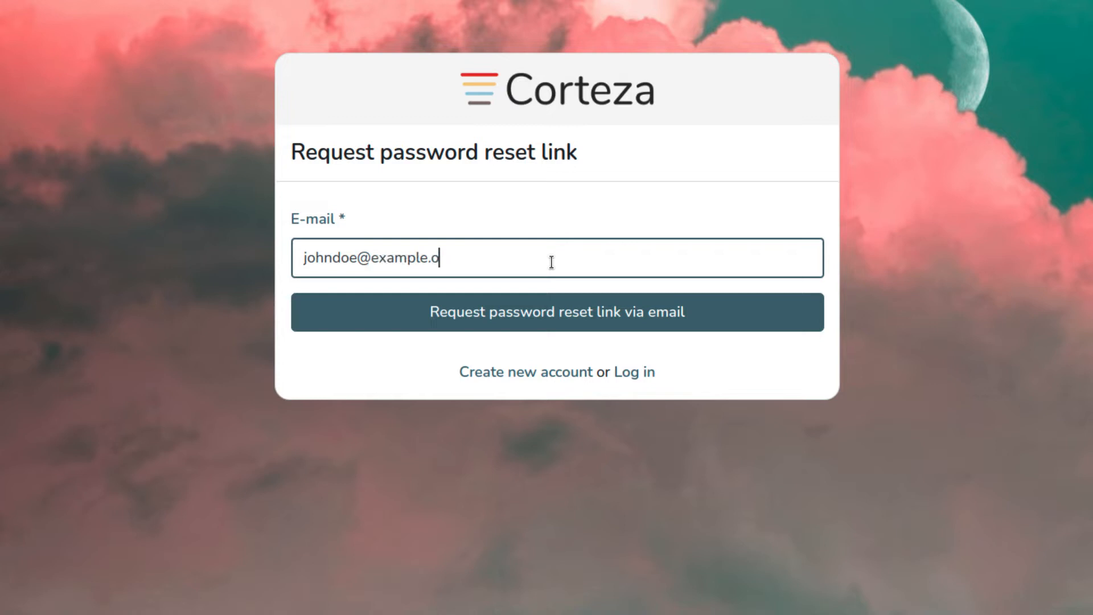
text(rg)
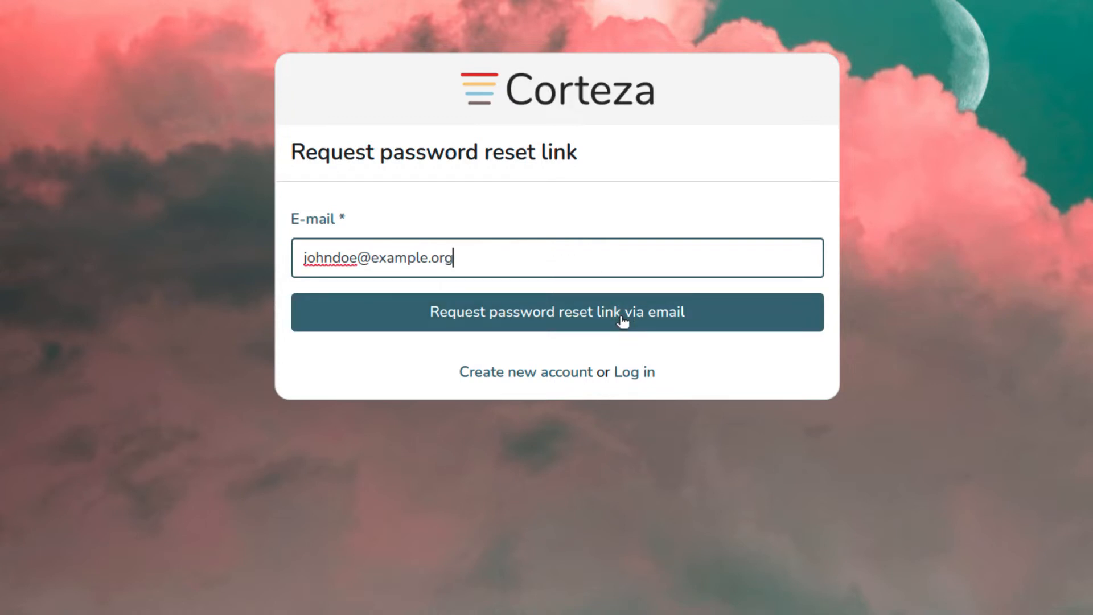
click(557, 312)
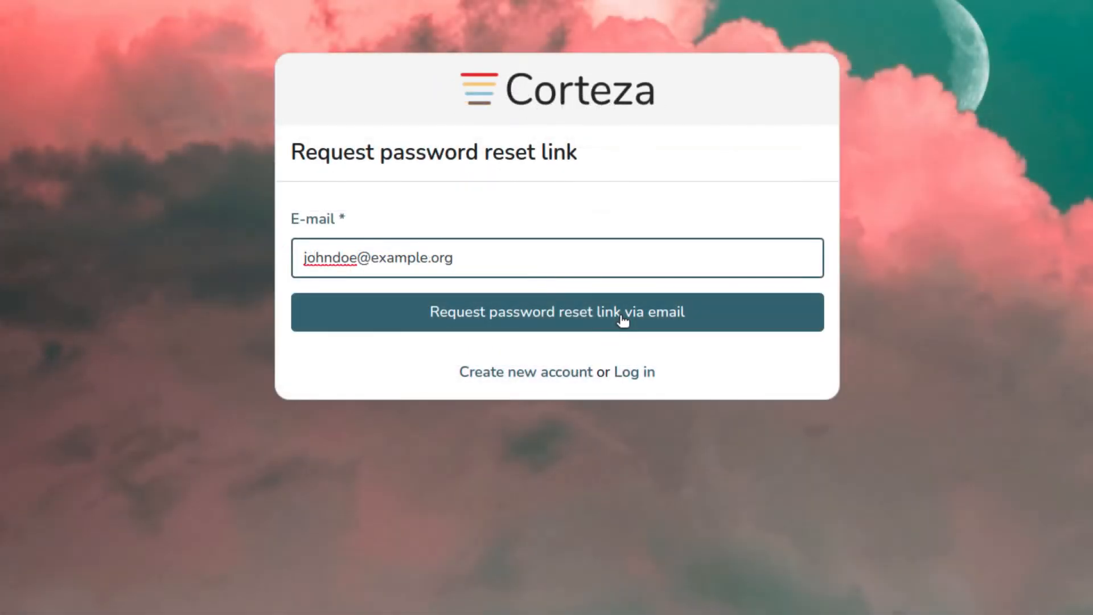
click(634, 371)
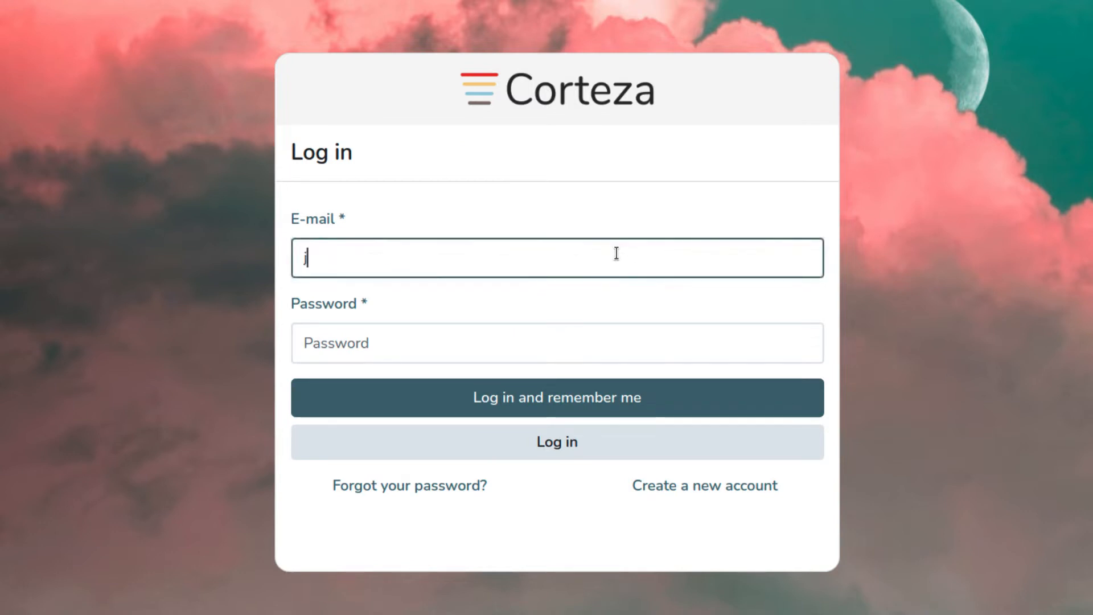
text(johndoe@examp)
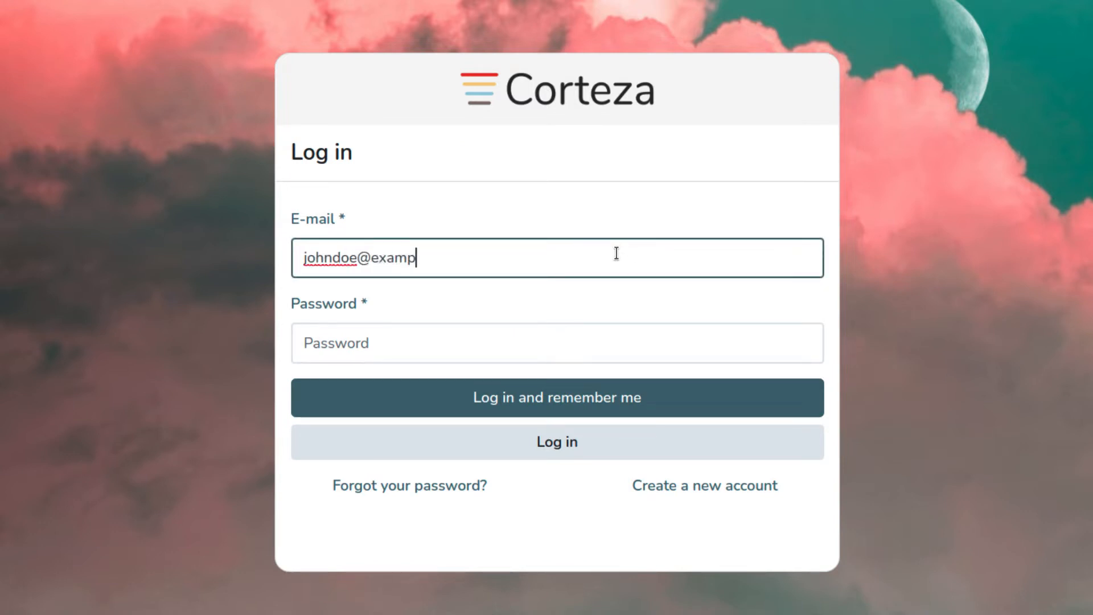
text(le.org)
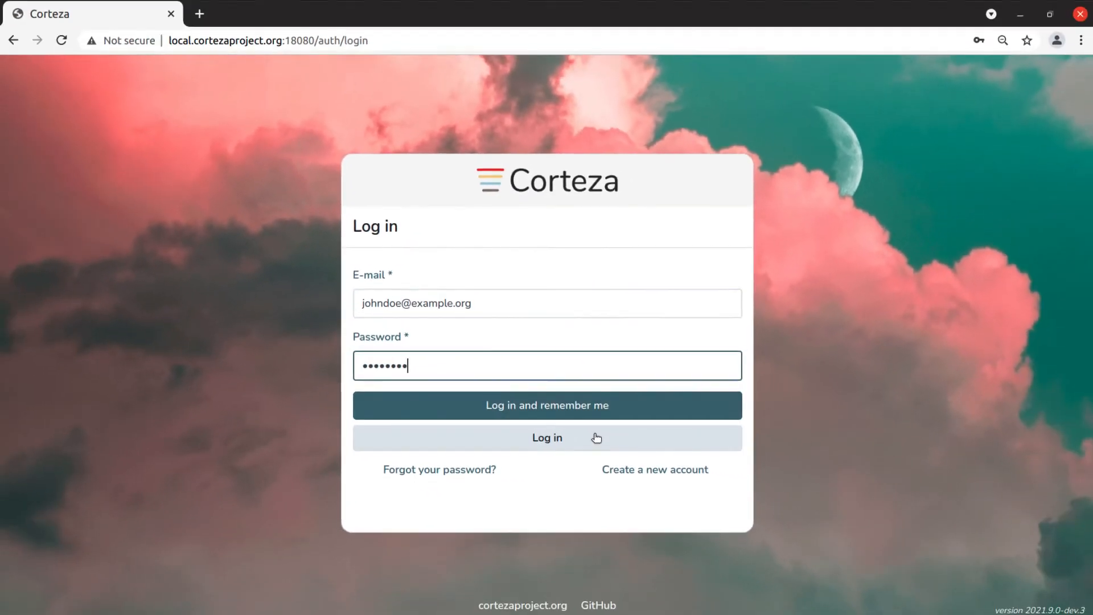
click(547, 438)
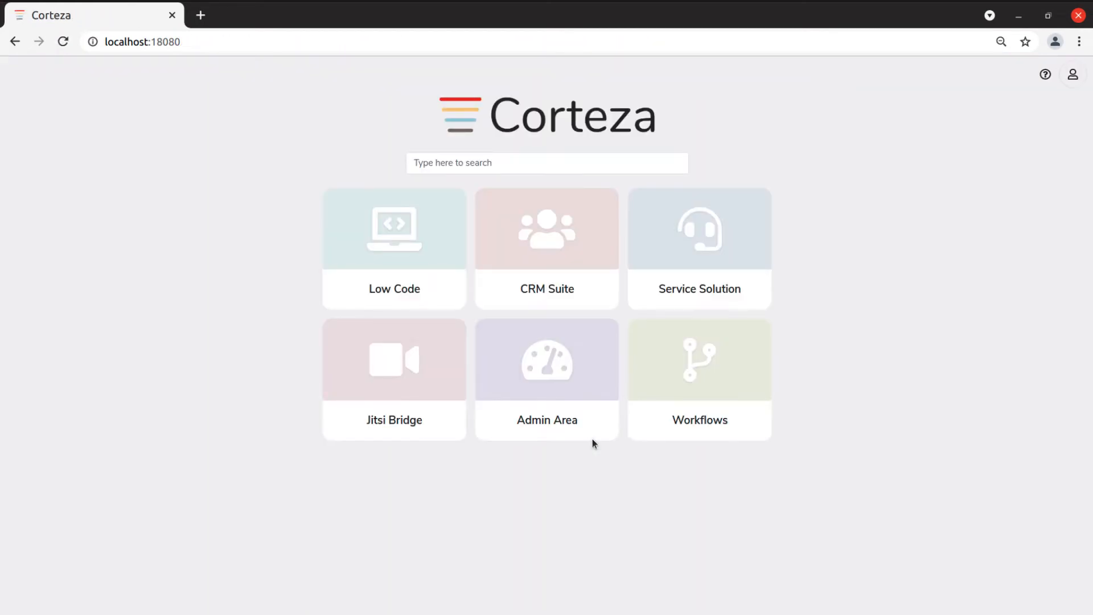
mouse_move(620, 498)
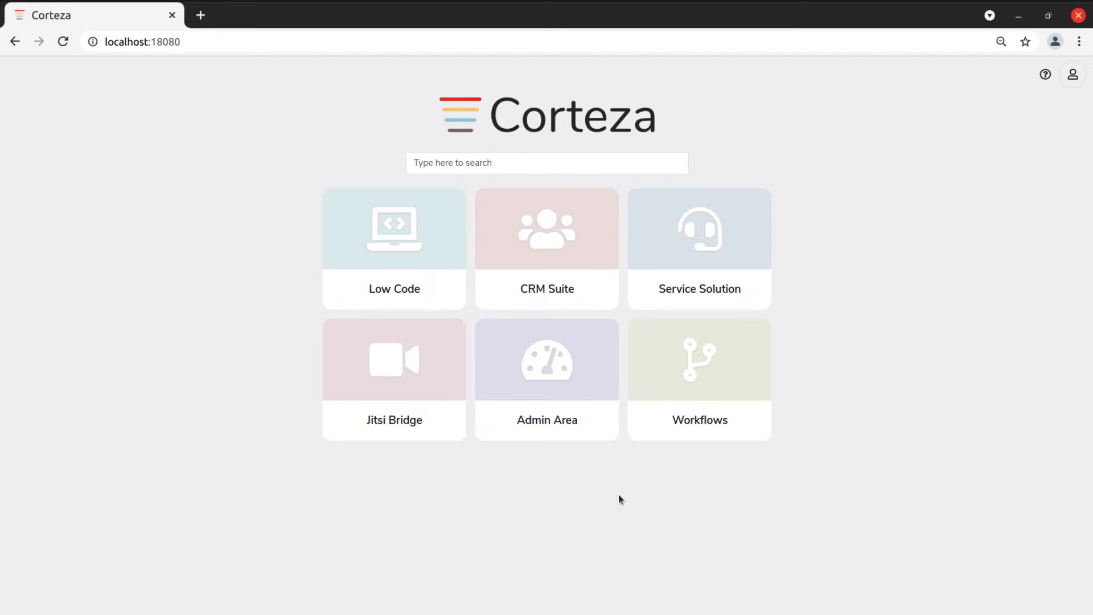
click(547, 248)
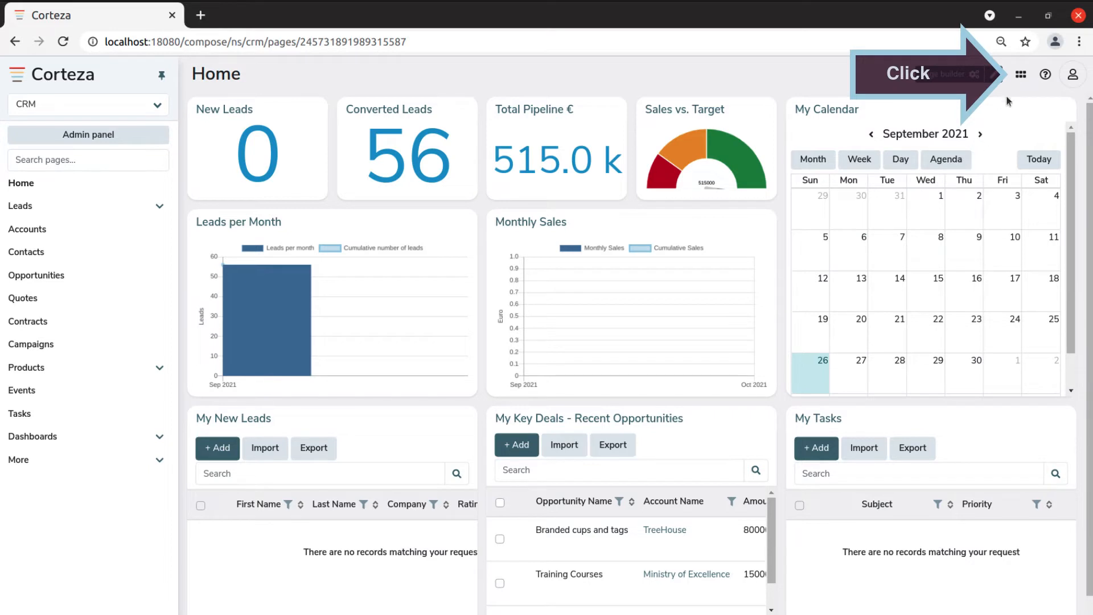
click(1020, 74)
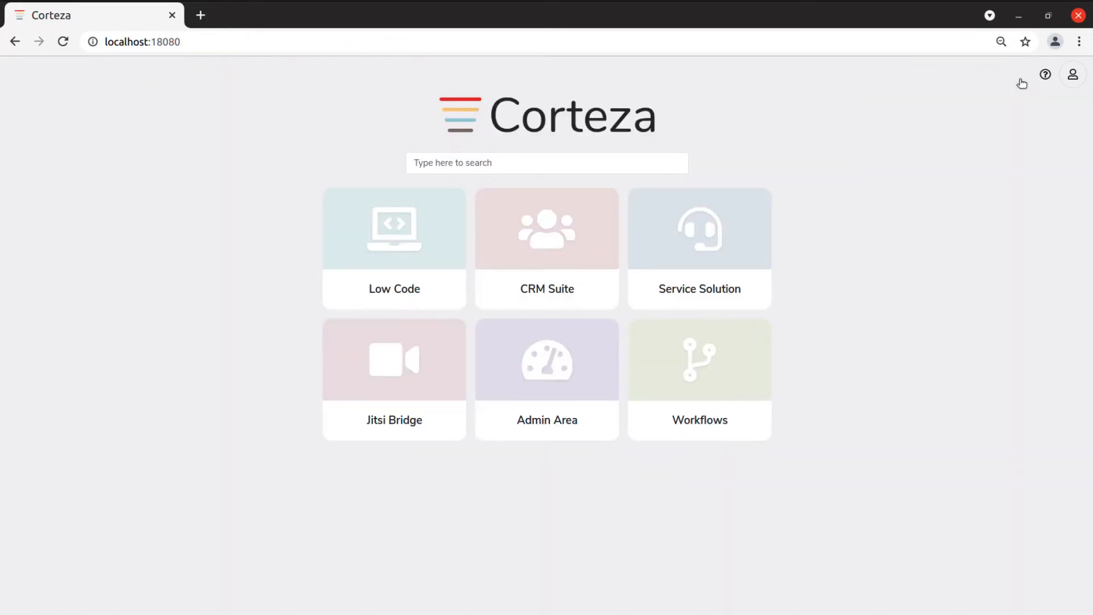
mouse_move(623, 514)
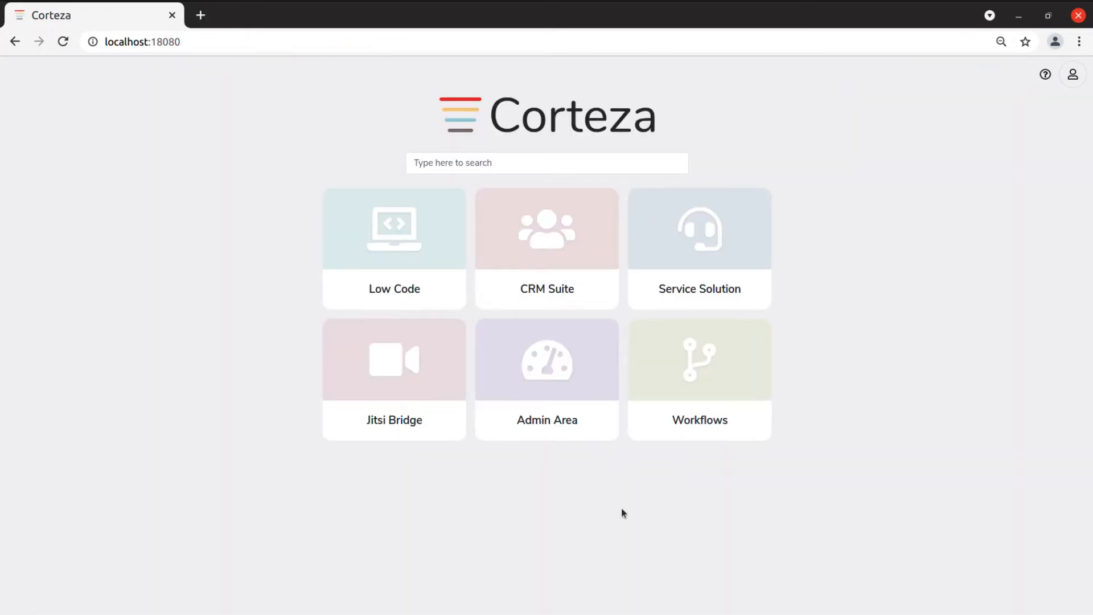
mouse_move(588, 431)
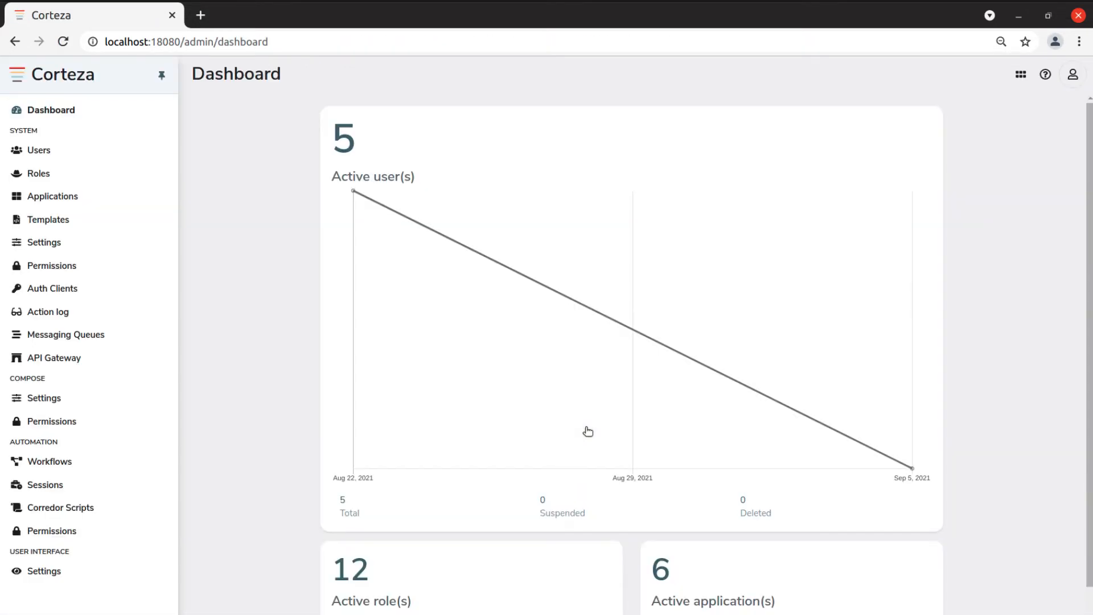
mouse_move(233, 265)
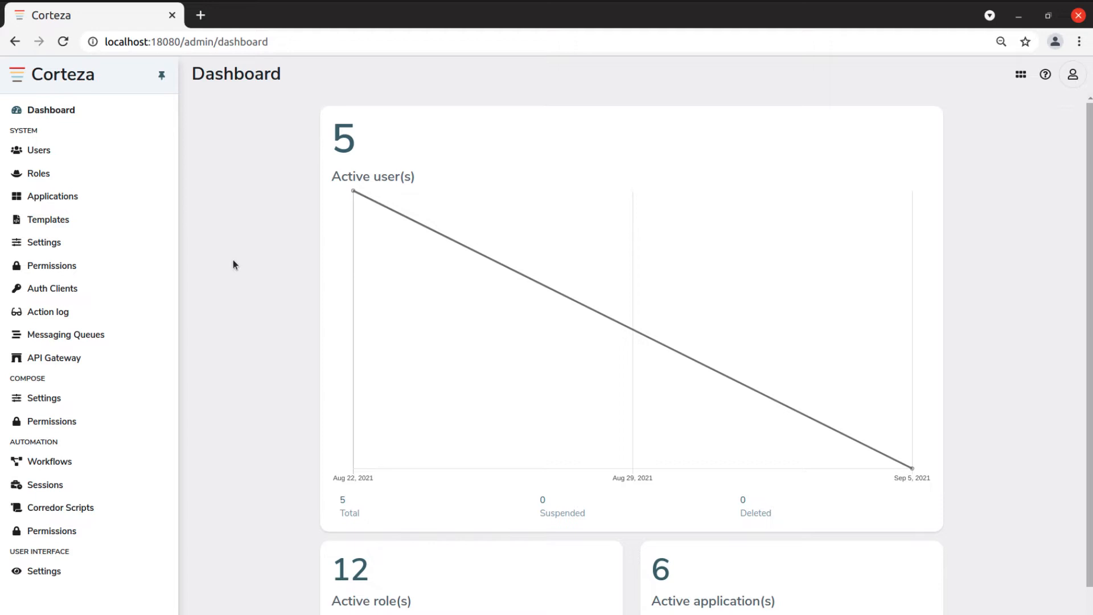
- Browse the Admin Area's Users, Settings and Permissions pages
click(39, 151)
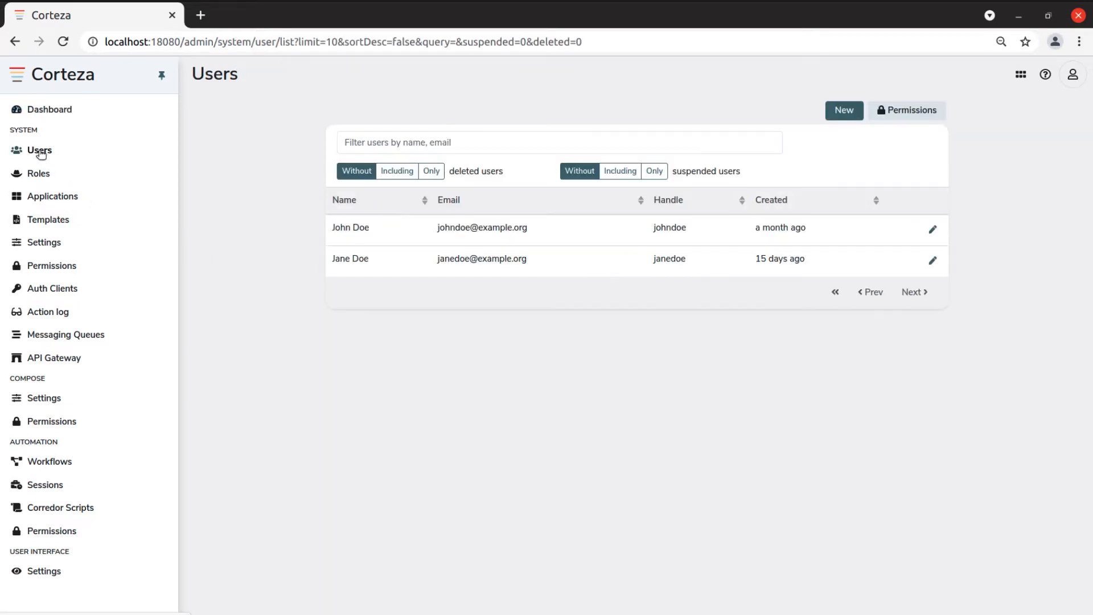
click(46, 241)
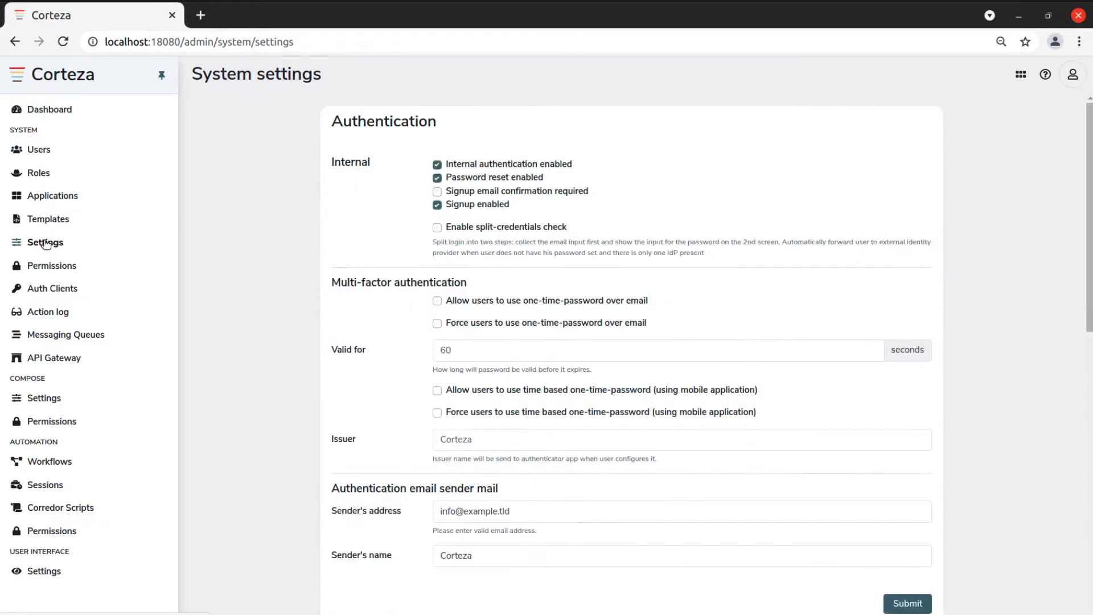
click(54, 265)
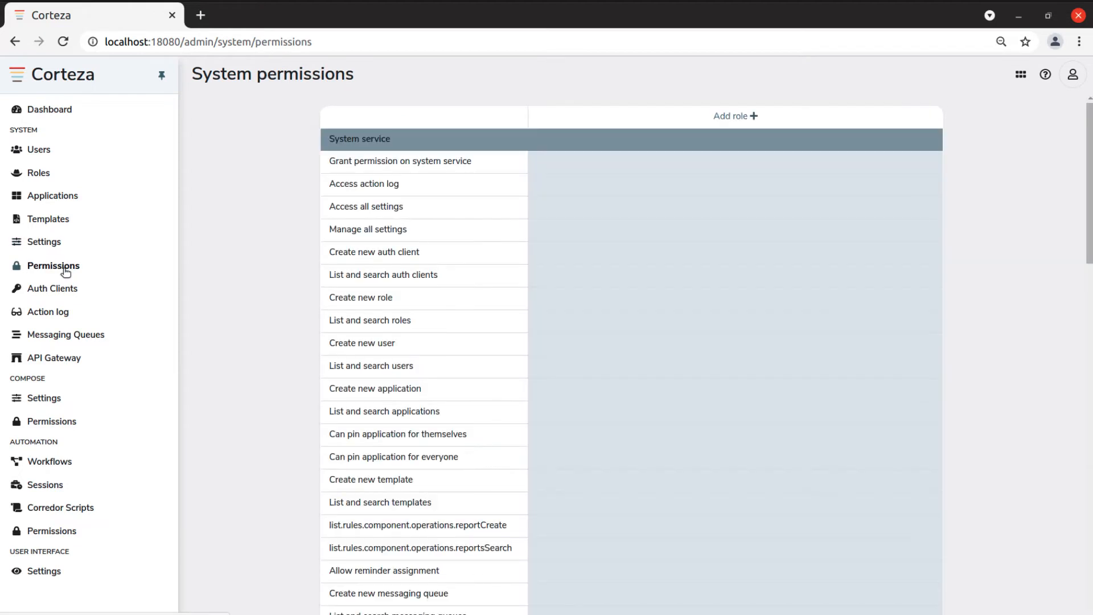
mouse_move(627, 96)
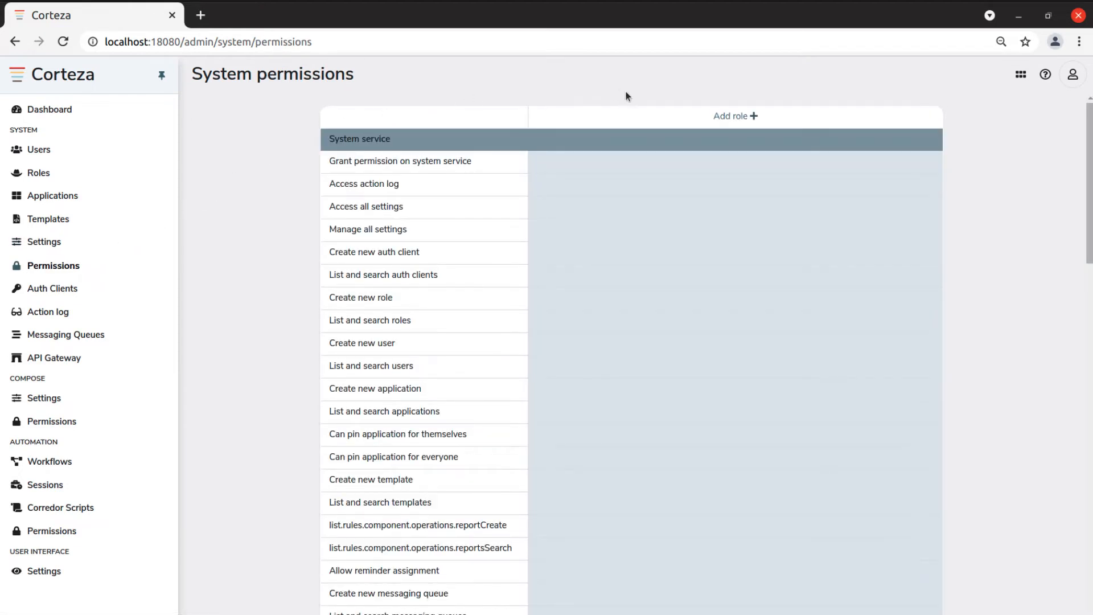
- Return to the app launcher and enter the CRM Suite
click(1020, 74)
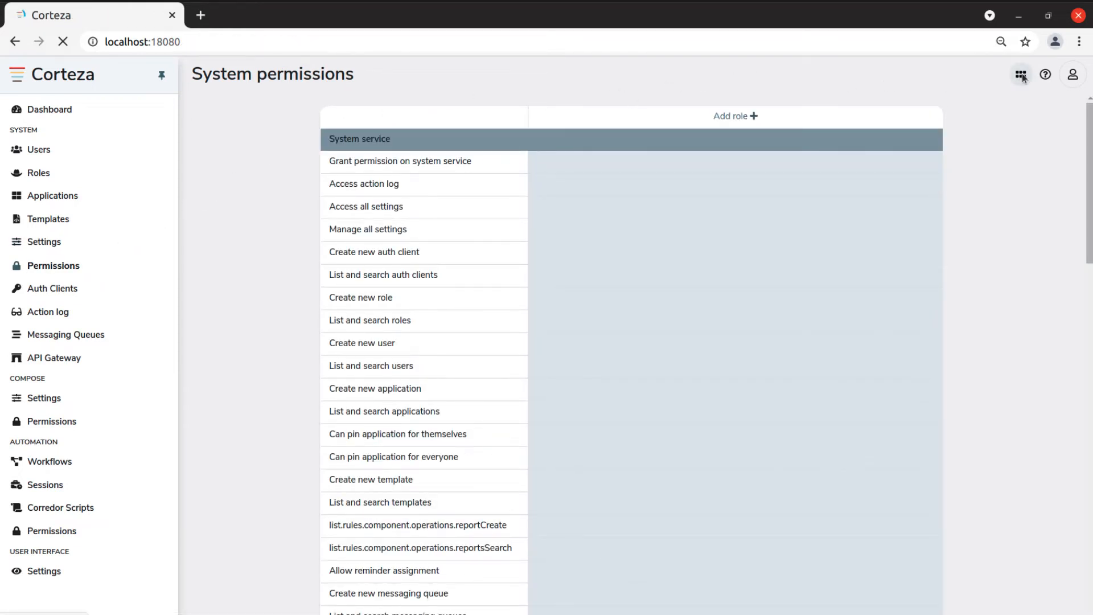
click(1021, 74)
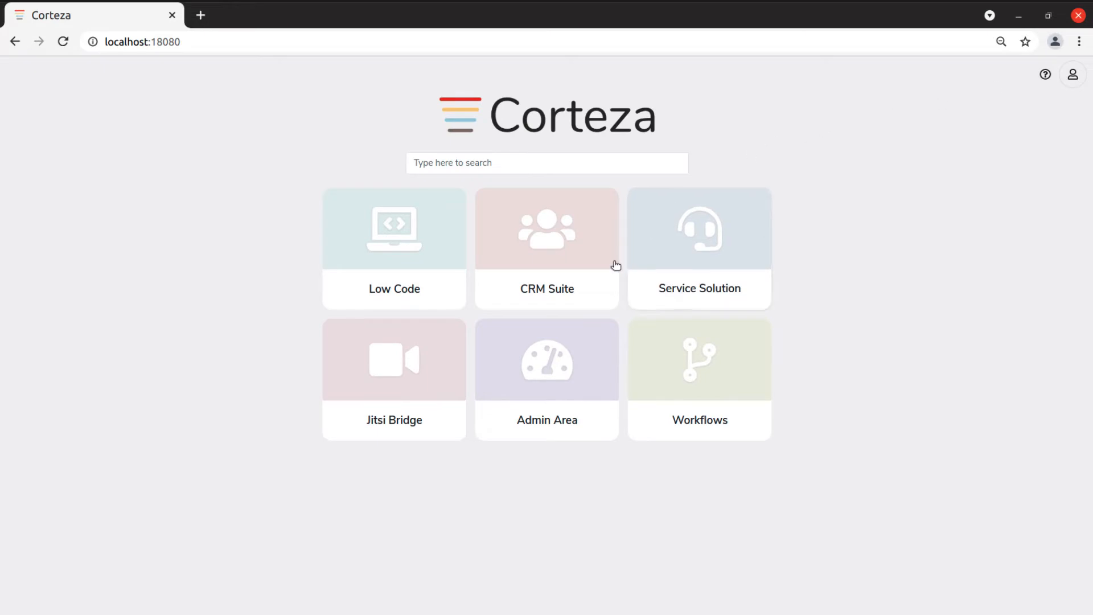
click(547, 247)
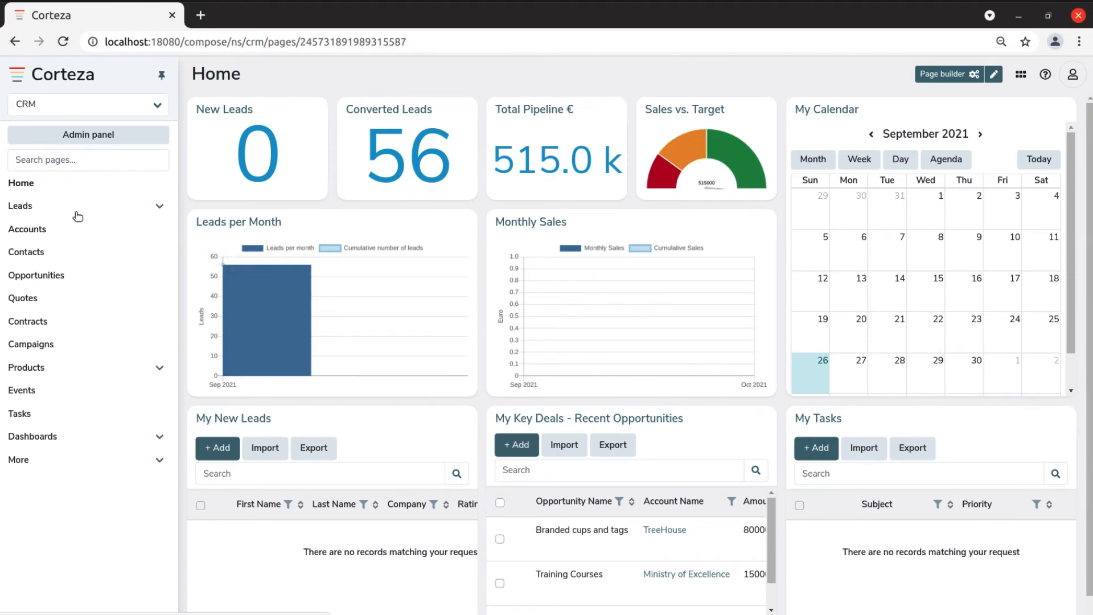
- View the Bob Vance lead, the Accounts and Opportunities lists, and the Training Courses opportunity record
click(20, 206)
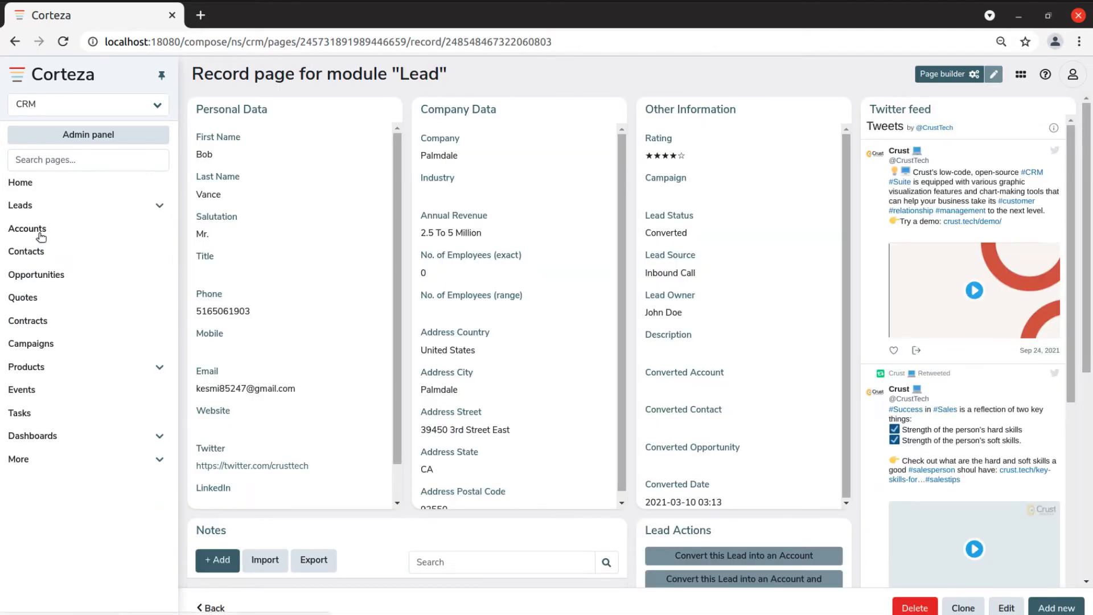
click(27, 229)
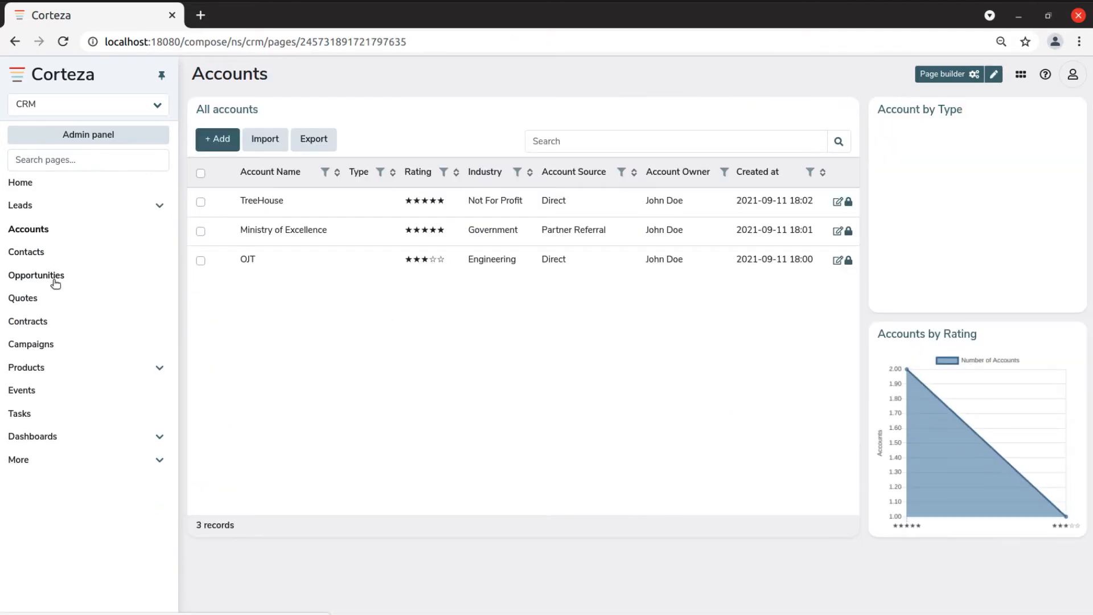
click(39, 274)
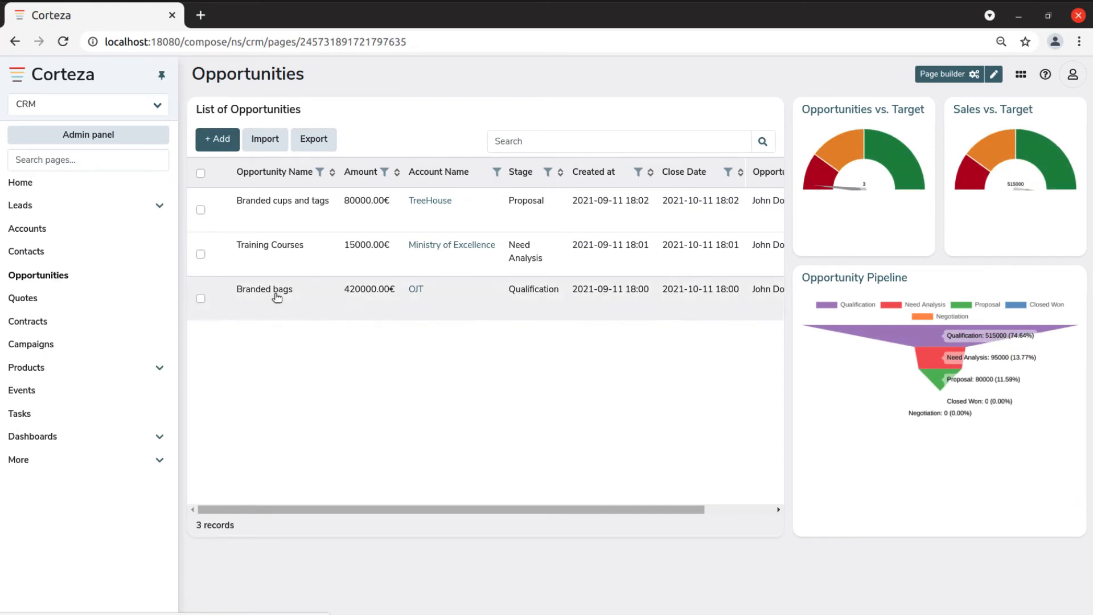
click(270, 245)
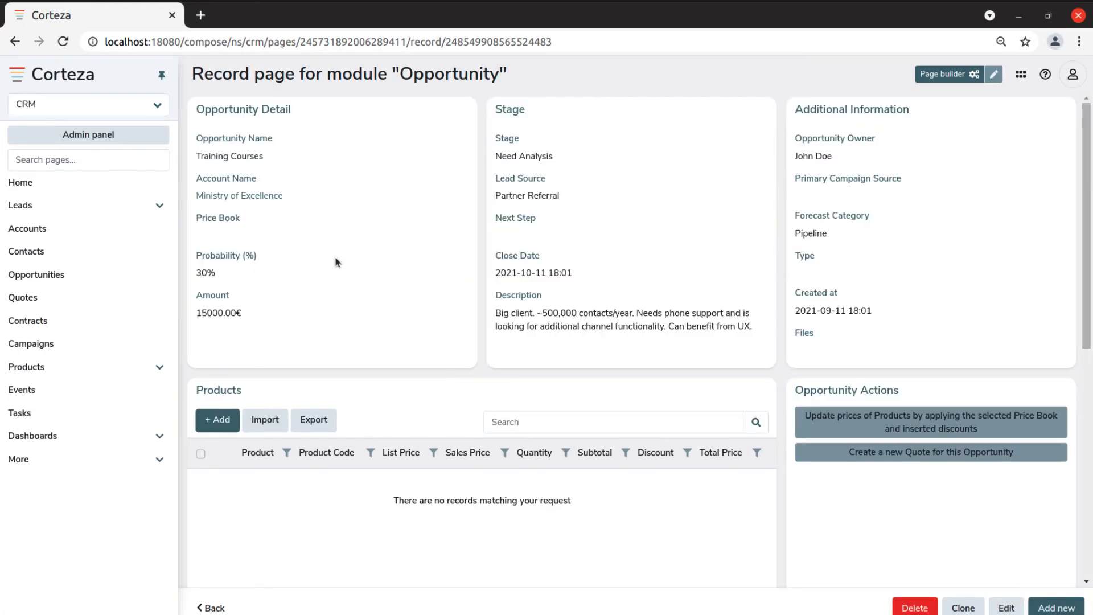
mouse_move(986, 158)
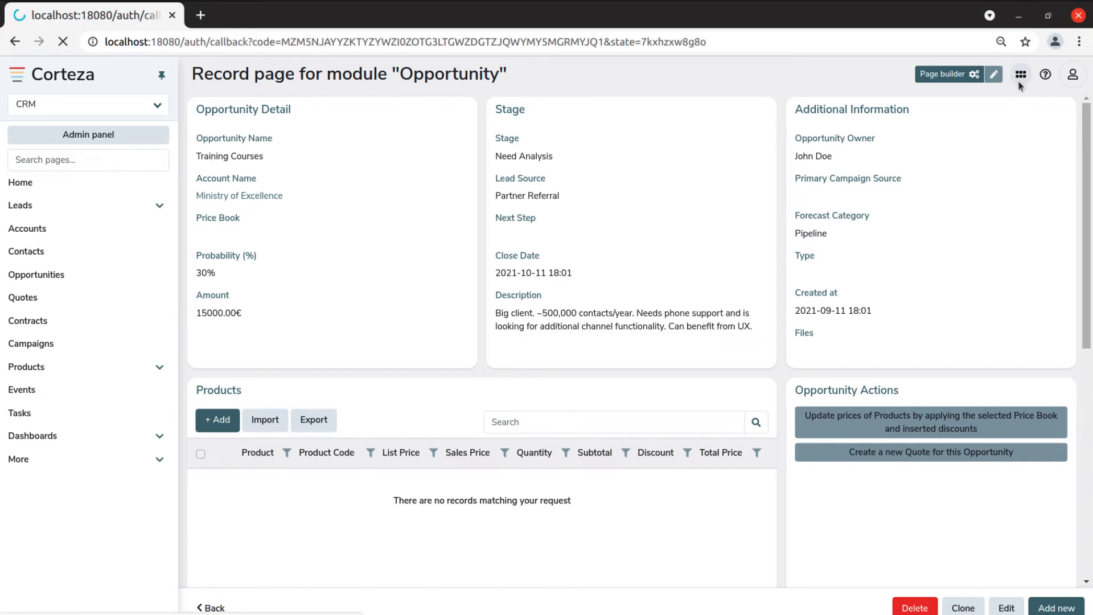
- Switch from the launcher to the Service Solution app and its Case record
click(1020, 74)
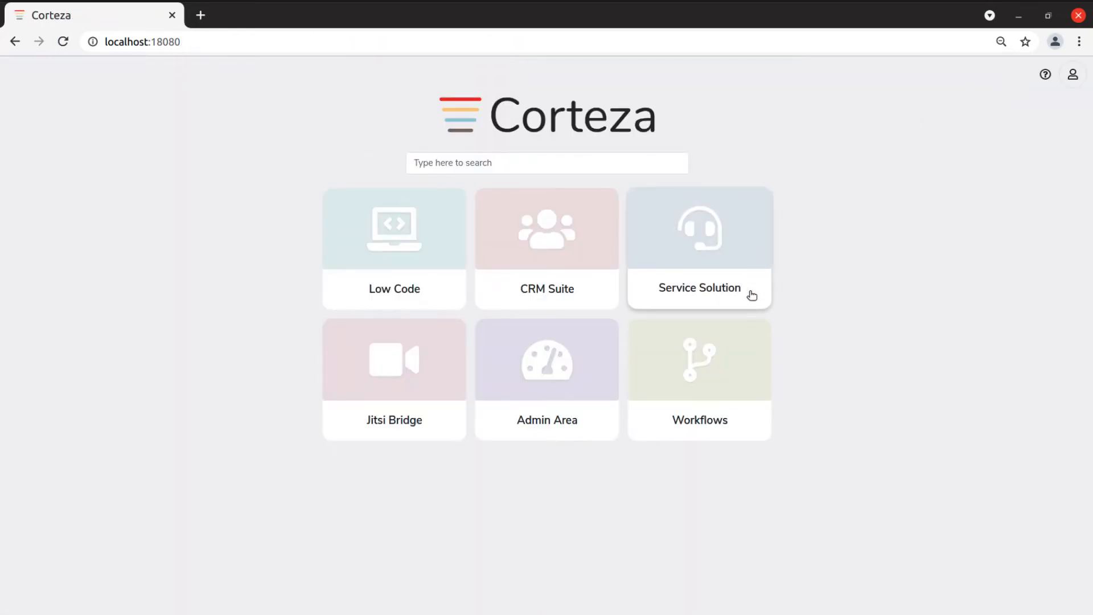
click(698, 247)
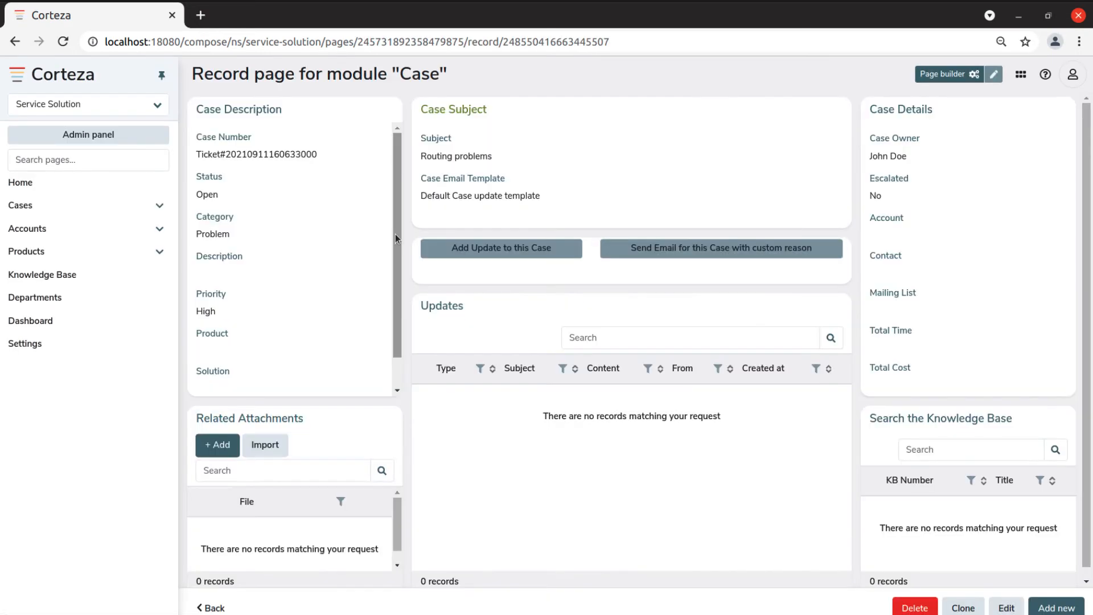
mouse_move(927, 198)
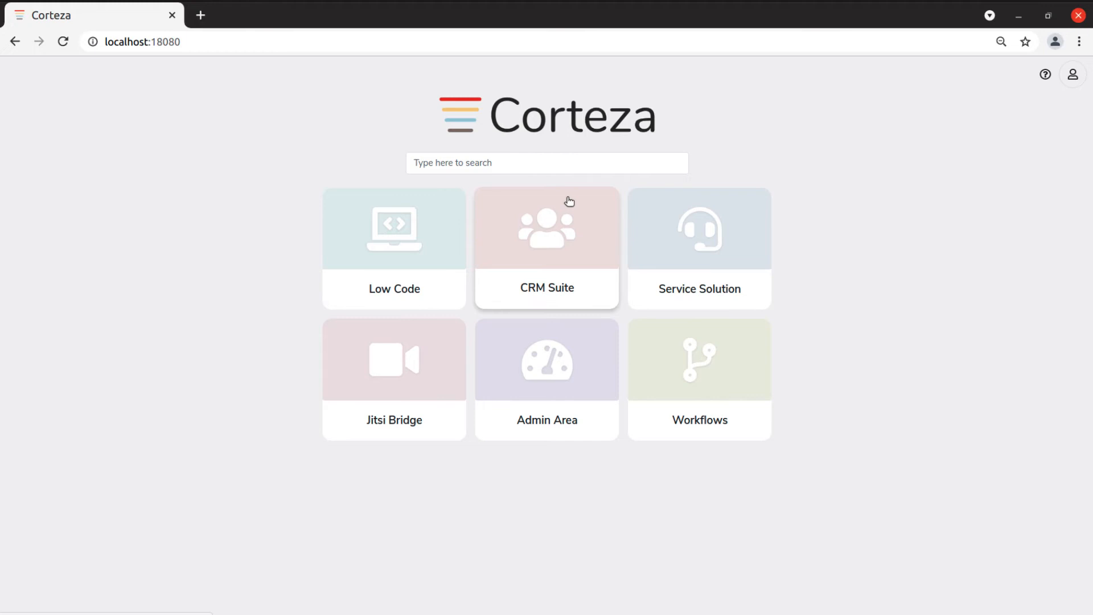
click(393, 248)
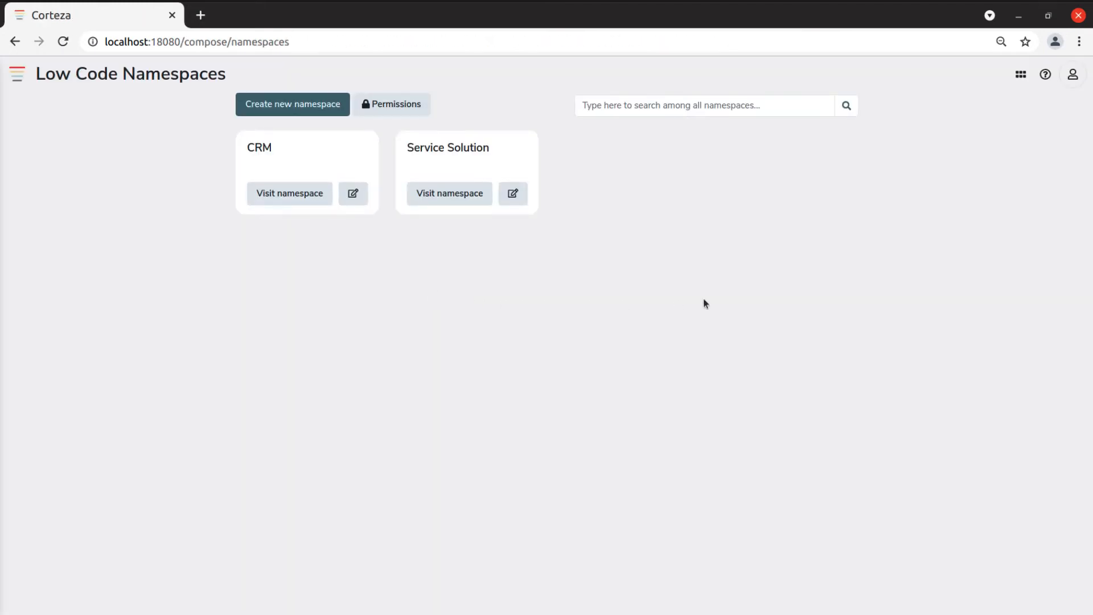
mouse_move(1020, 75)
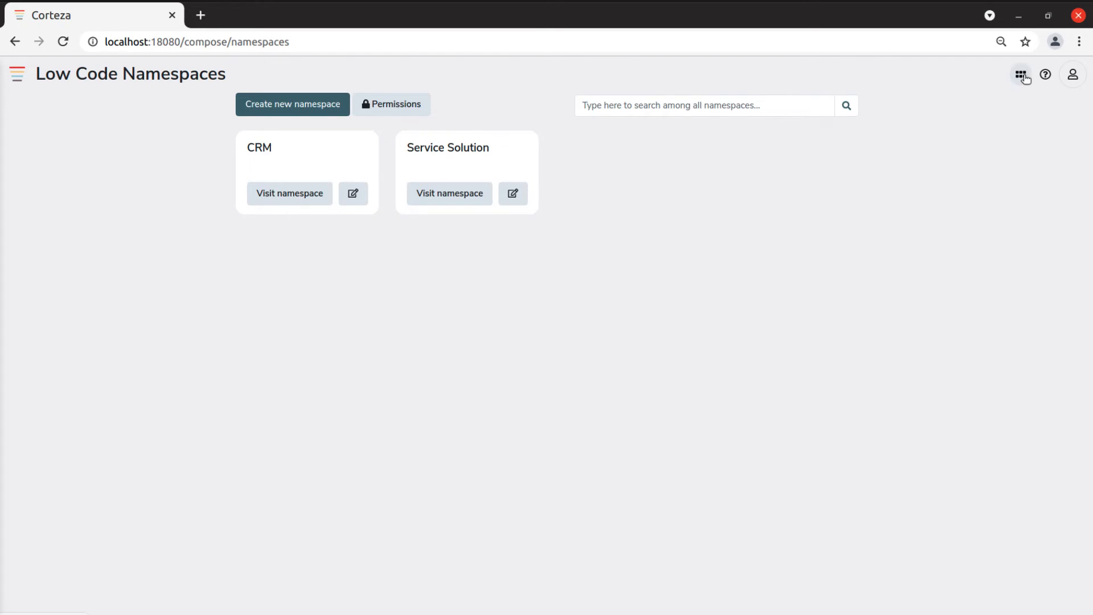
click(1020, 75)
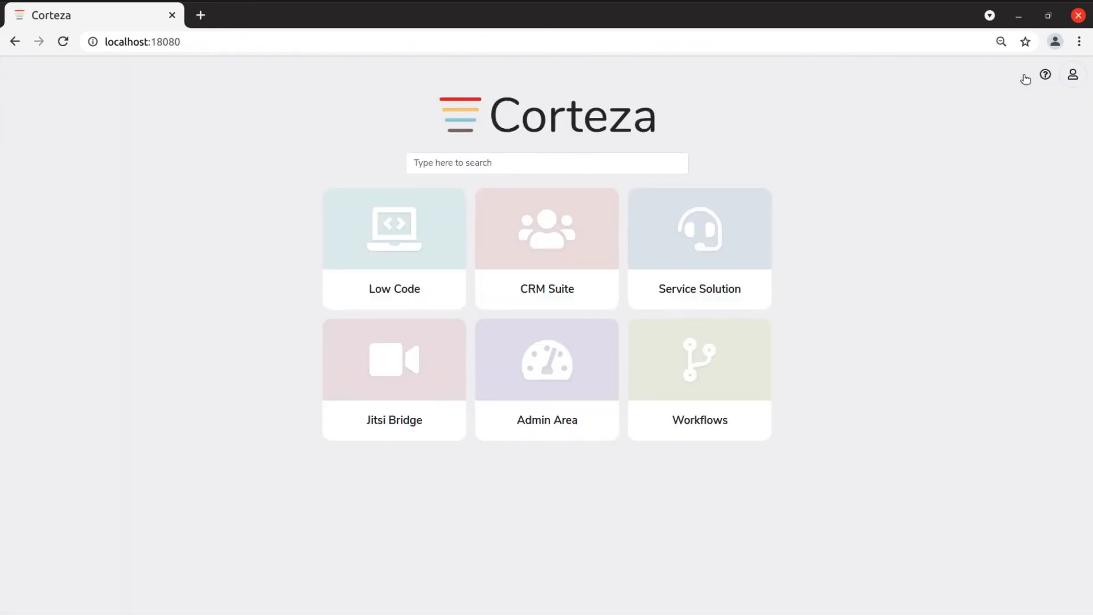
mouse_move(478, 456)
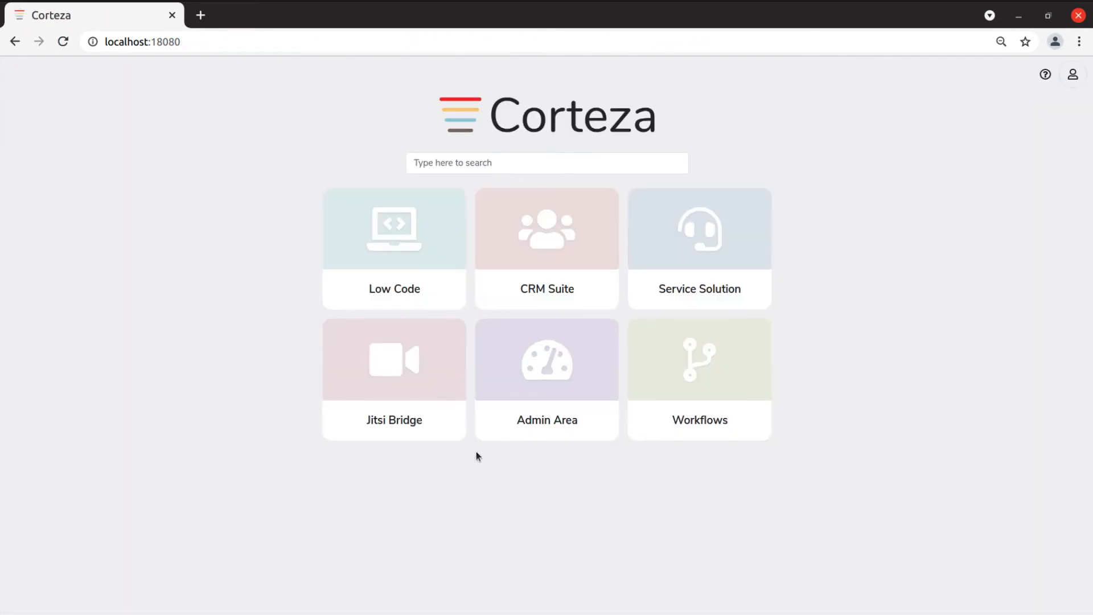
click(393, 358)
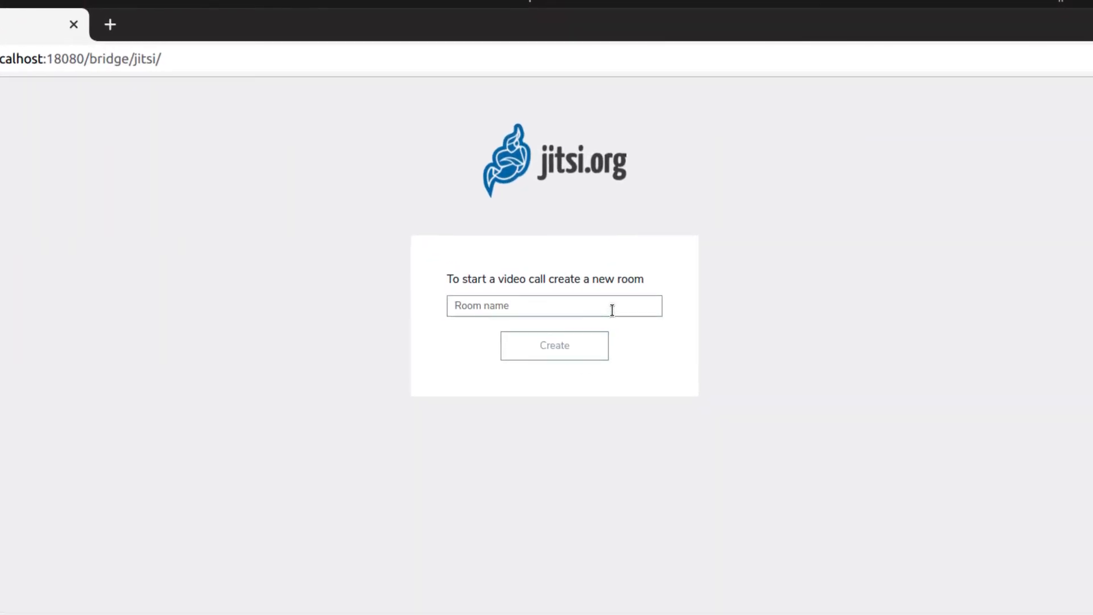
text(New)
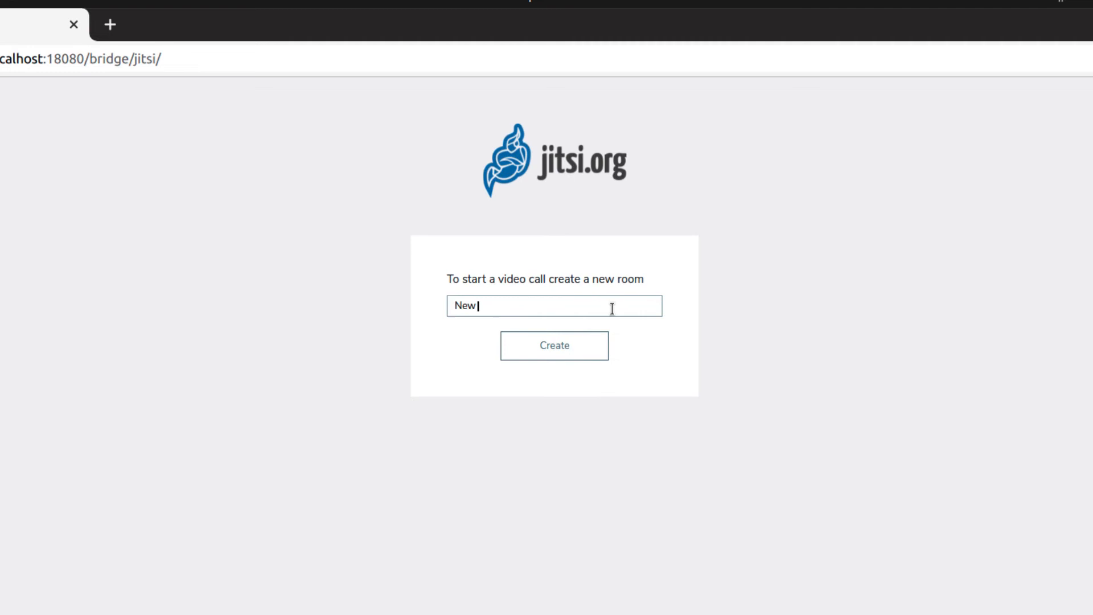
text(Project)
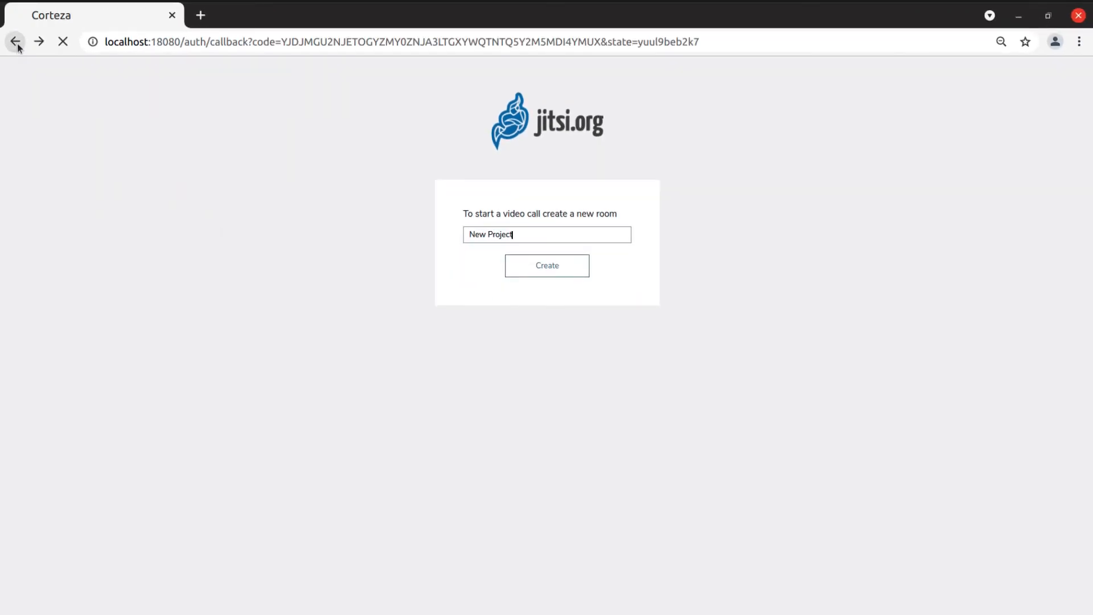
click(15, 41)
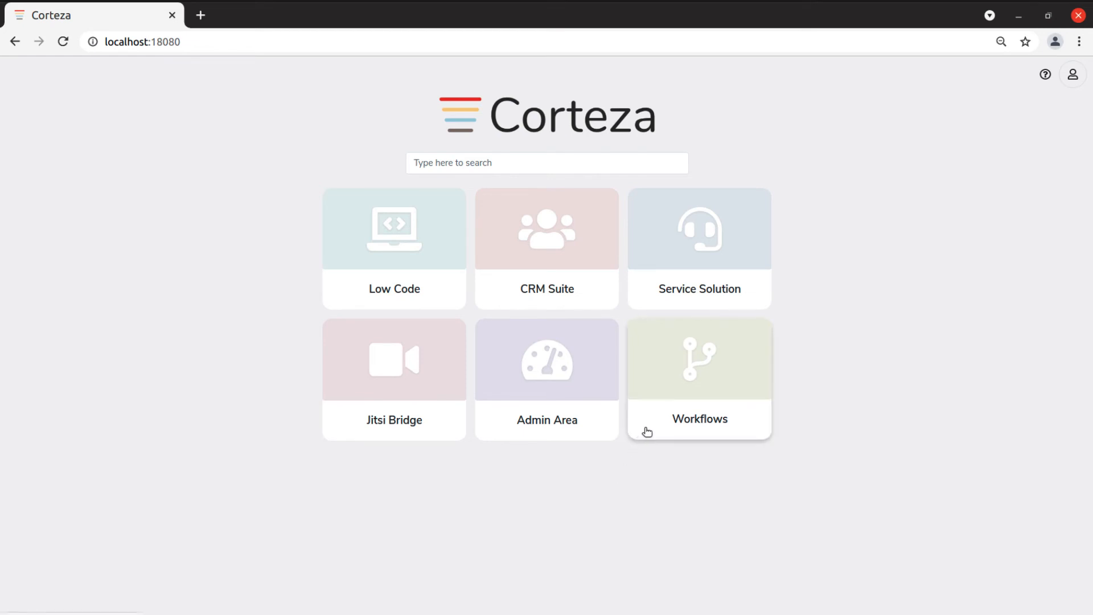
- View the 'CRM - Account - Update Campaigns' workflow in Workflows, then leave to the CRM Home dashboard
click(698, 378)
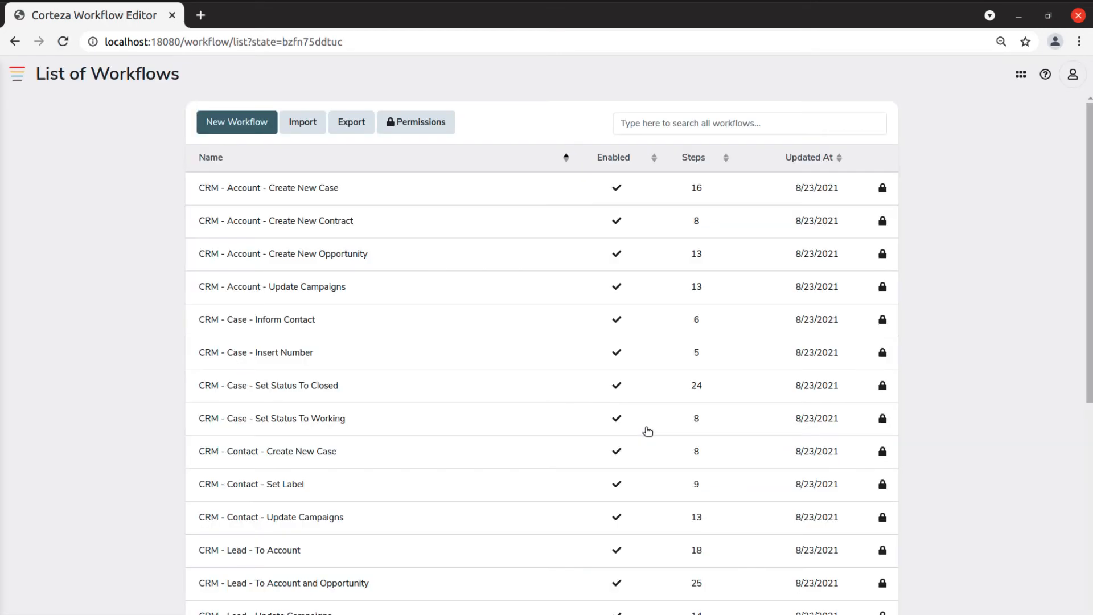
mouse_move(464, 309)
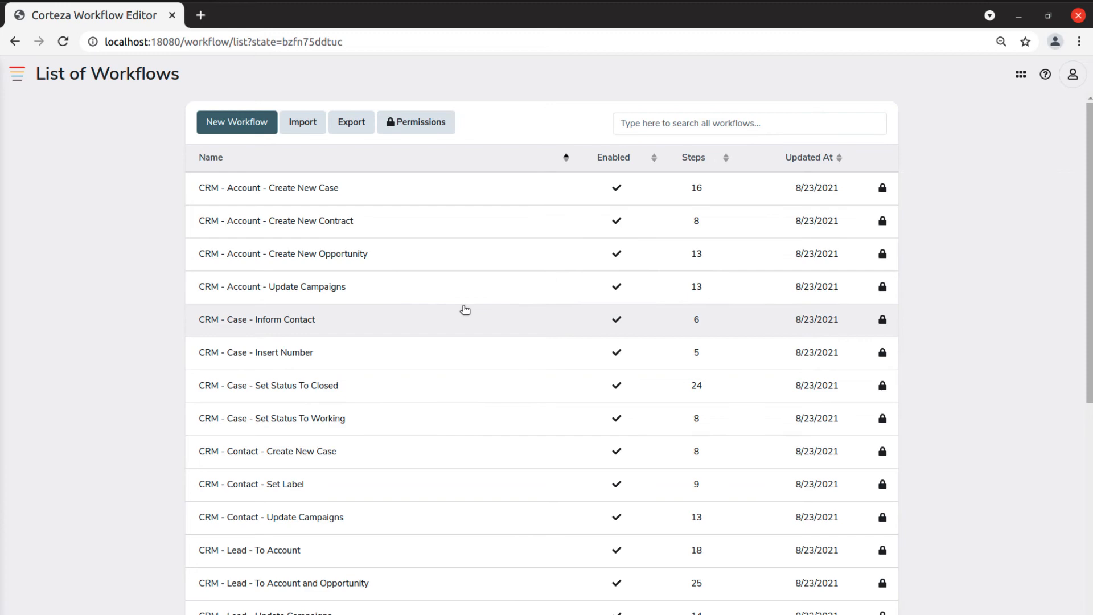
click(271, 287)
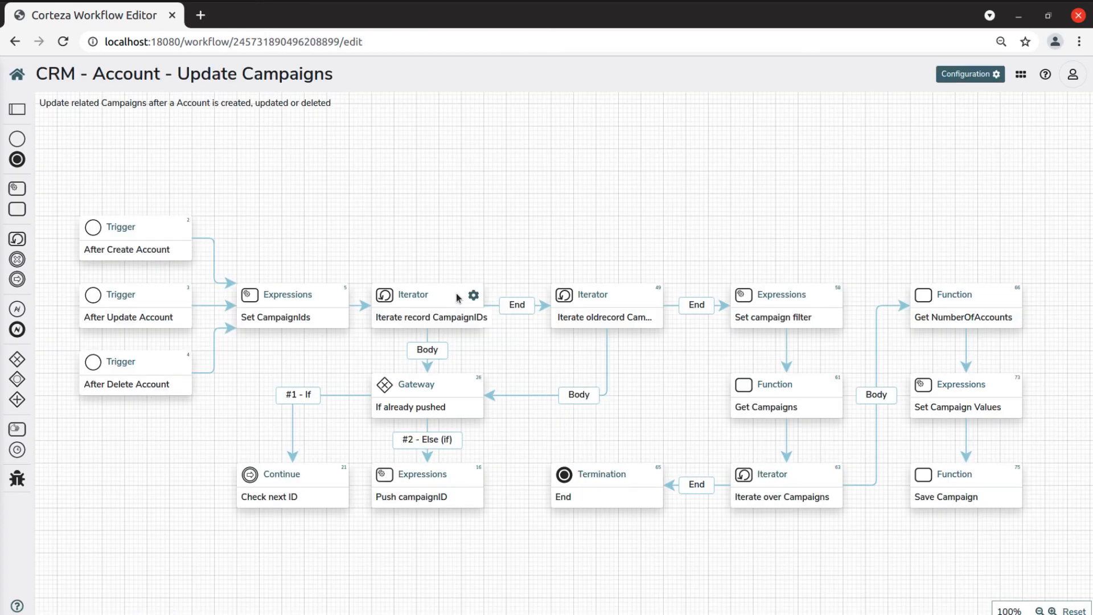
click(17, 74)
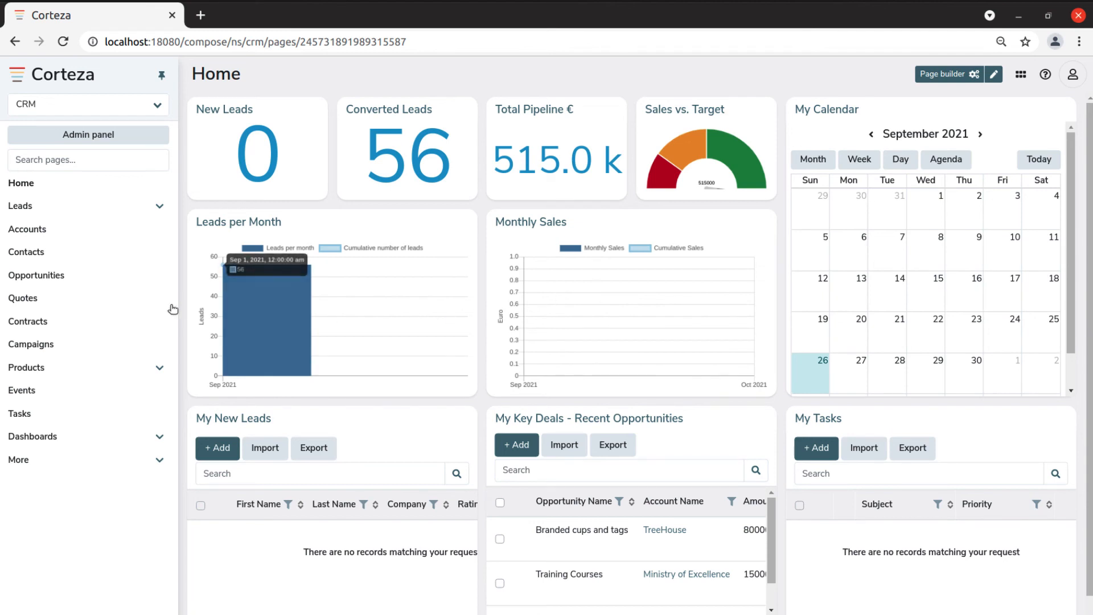
- View Opportunities and Accounts, then search sidebar pages for 'my' and show My Leads
click(37, 275)
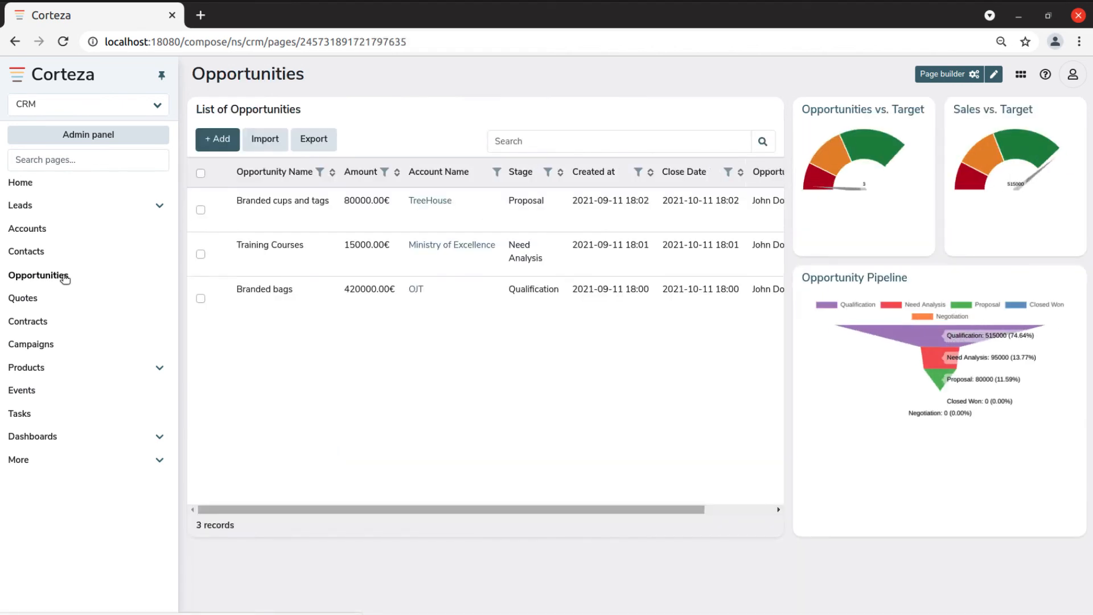
click(28, 229)
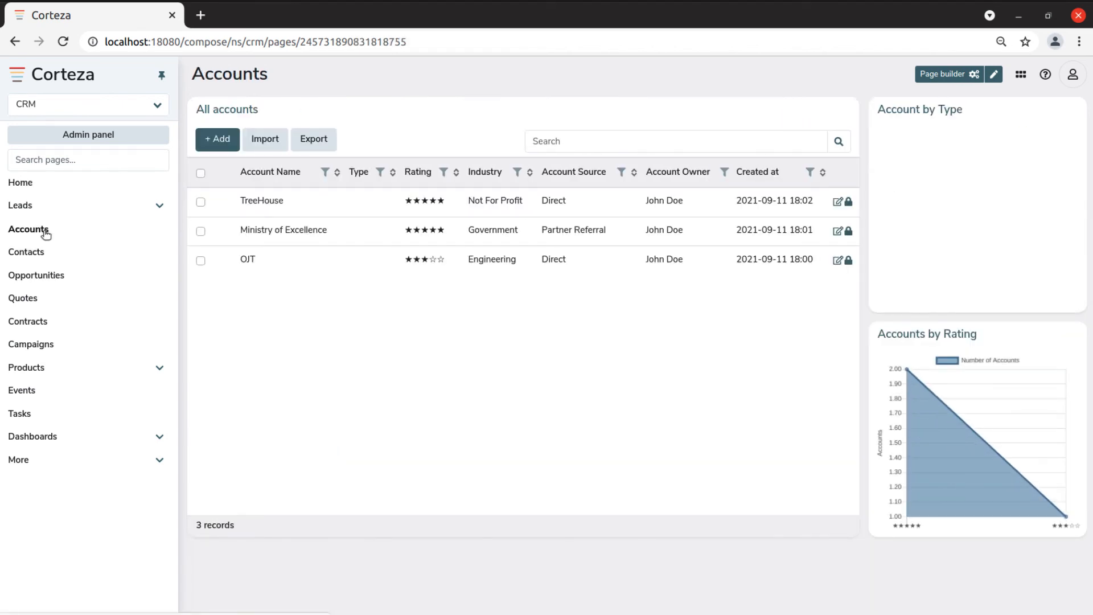
click(88, 159)
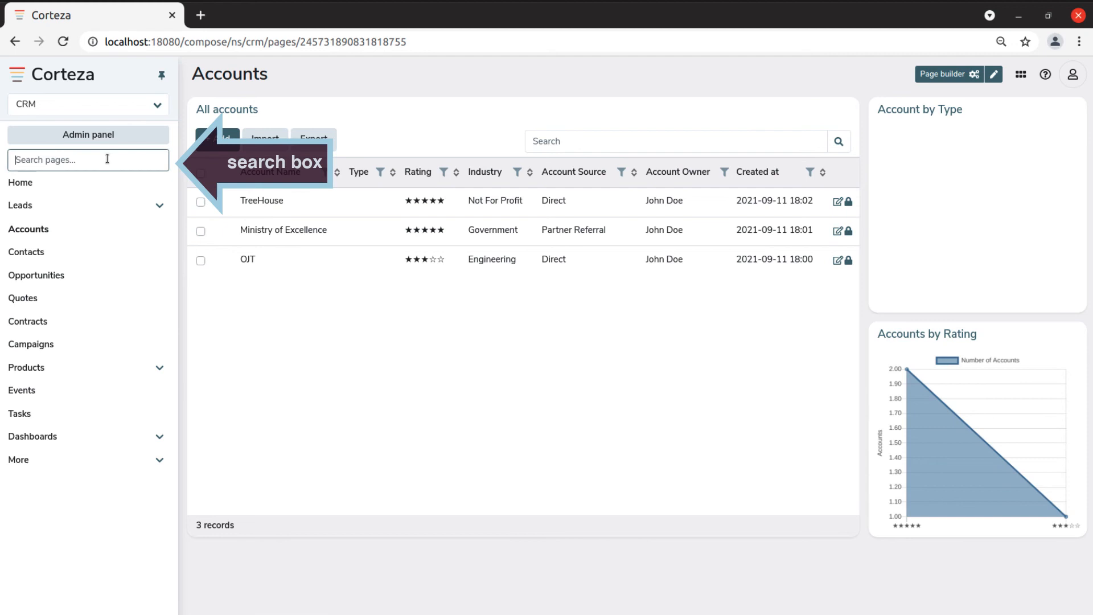
text(my)
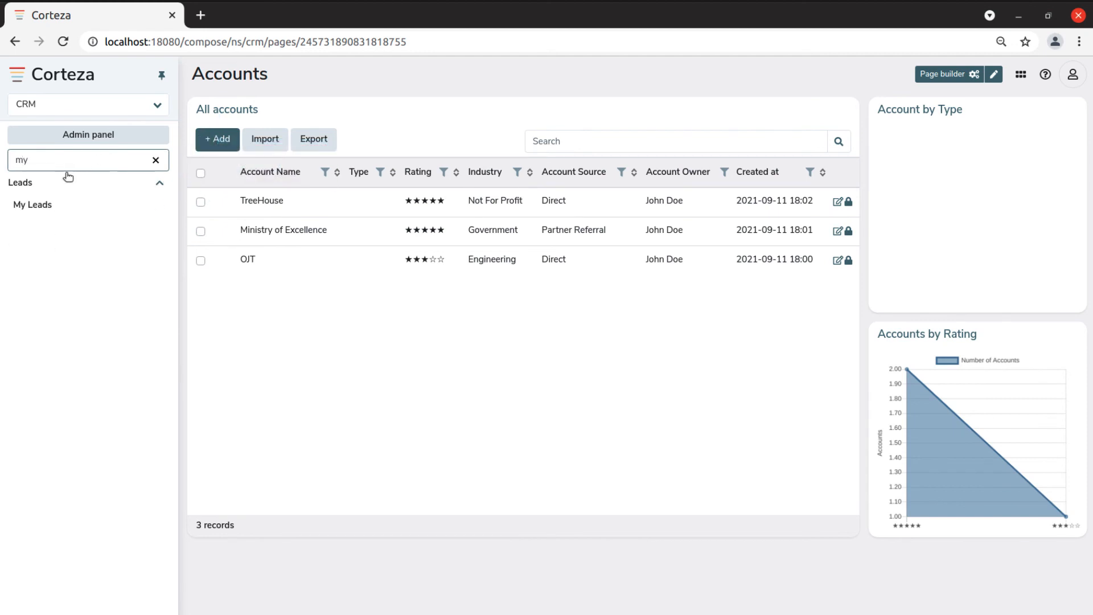
click(33, 205)
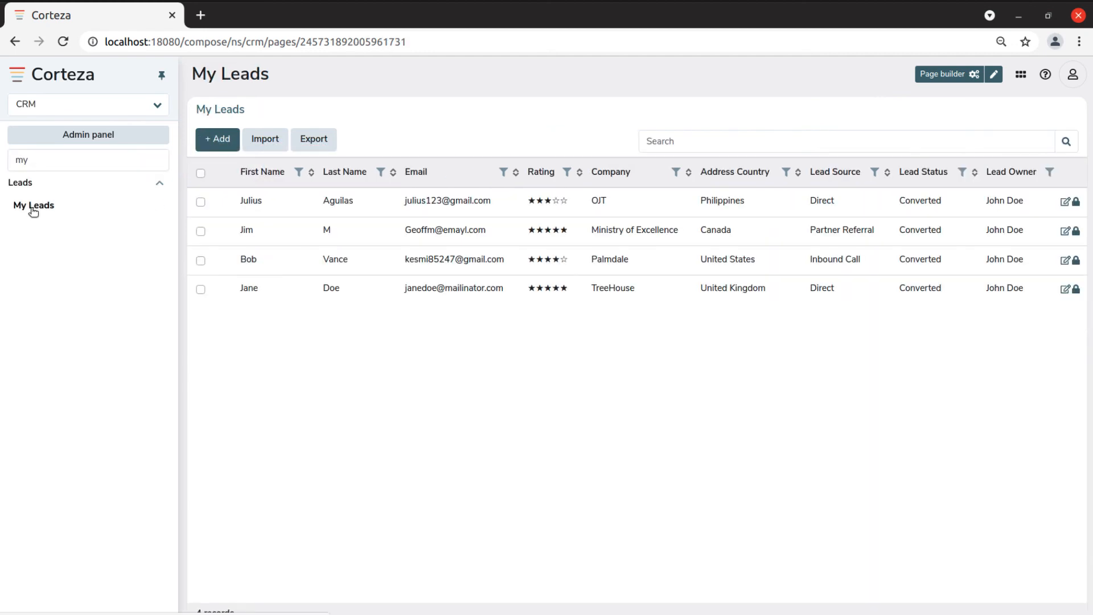
mouse_move(59, 195)
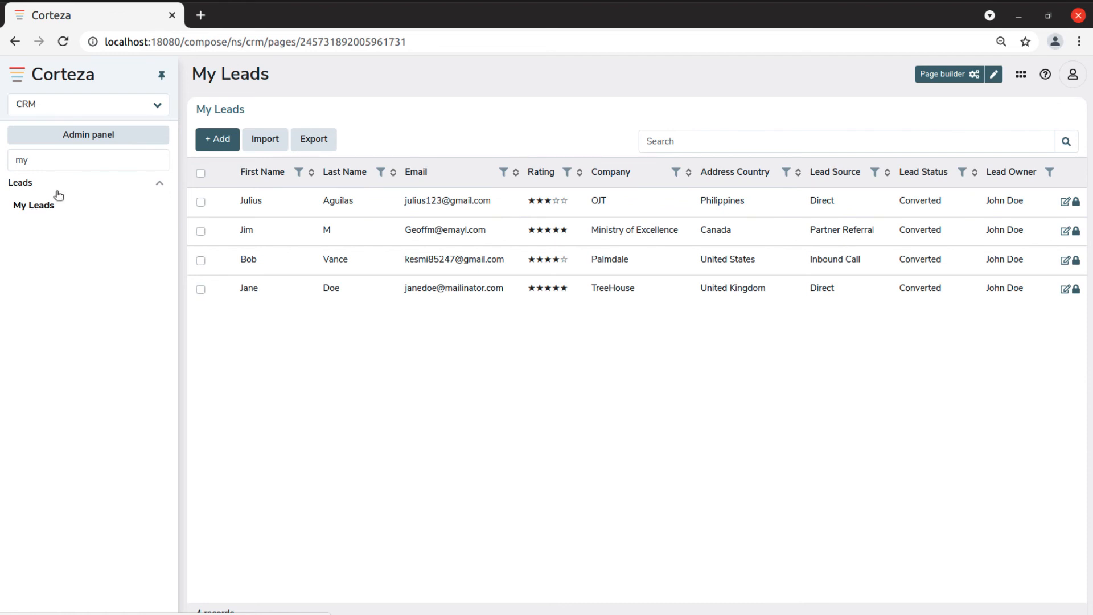
- Unpin the page navigation panel, hide it and bring it back floating over My Leads
click(164, 75)
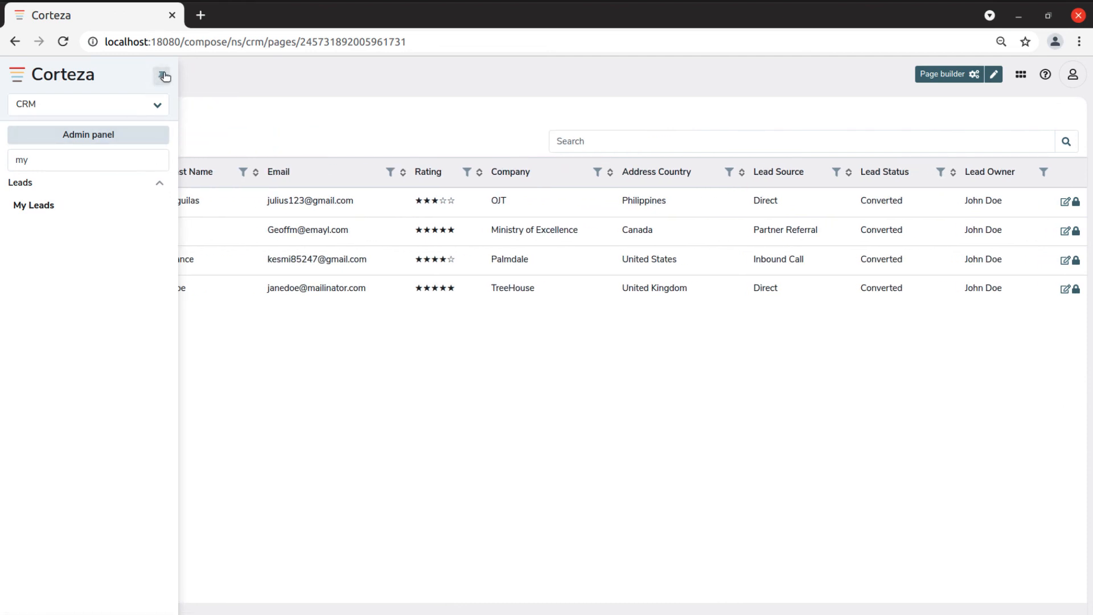
click(163, 76)
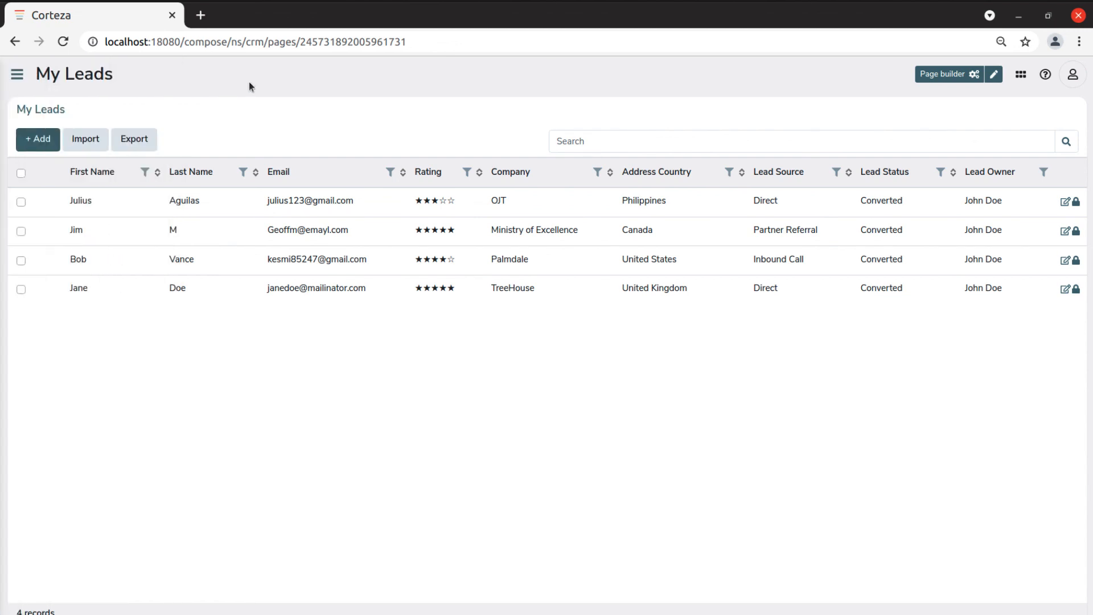
click(17, 74)
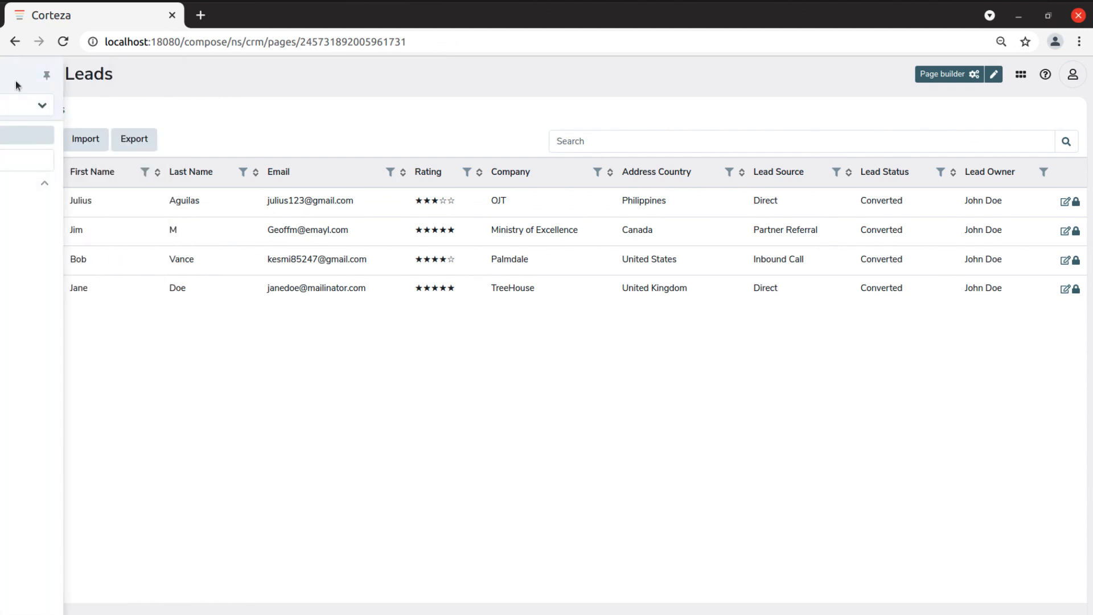
click(17, 75)
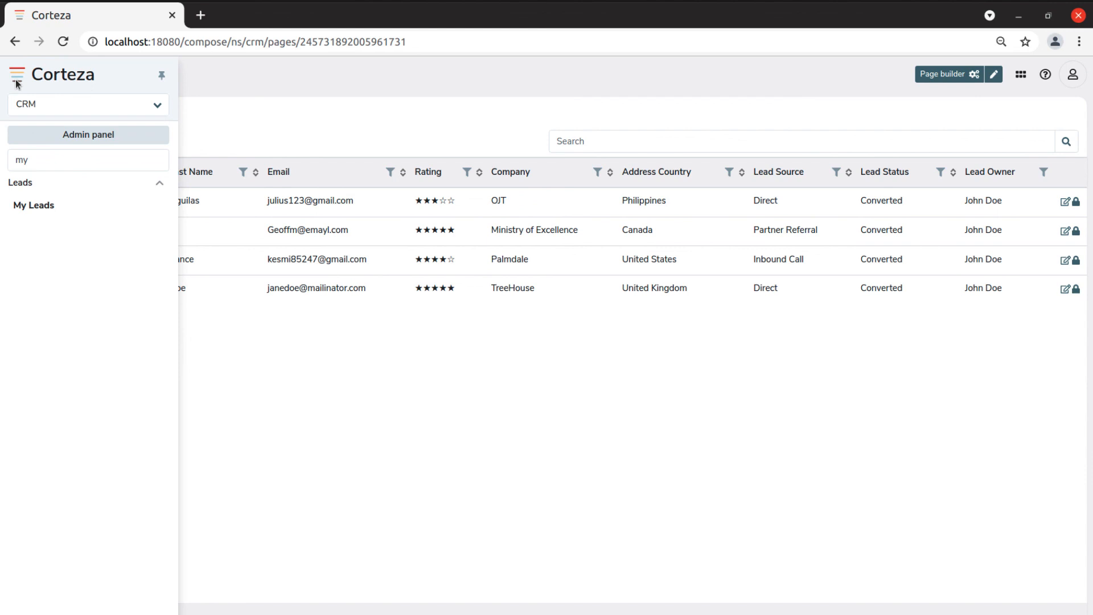
mouse_move(111, 80)
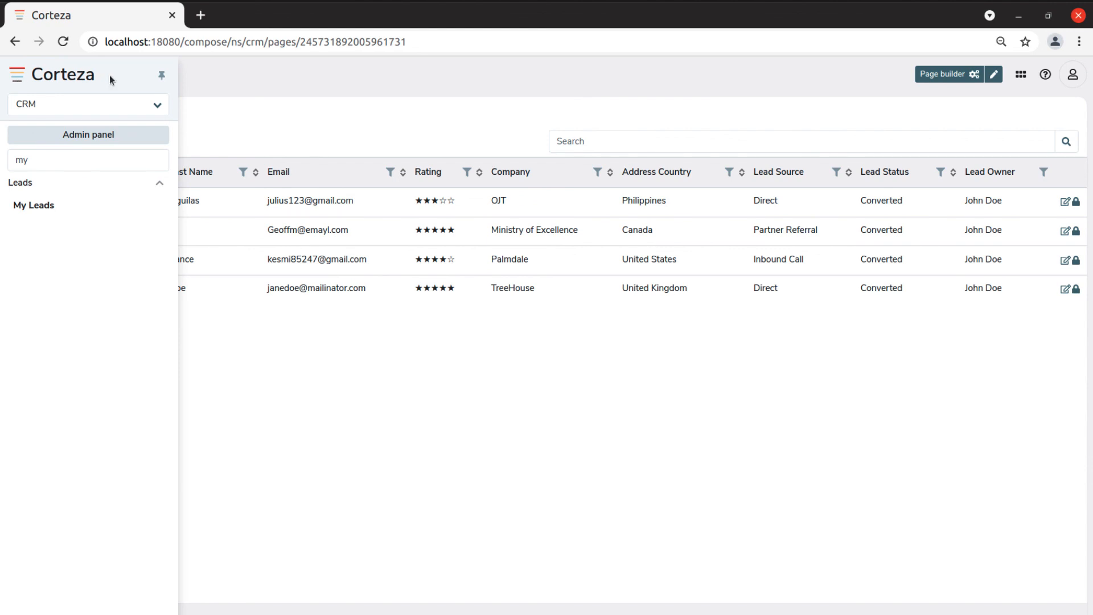